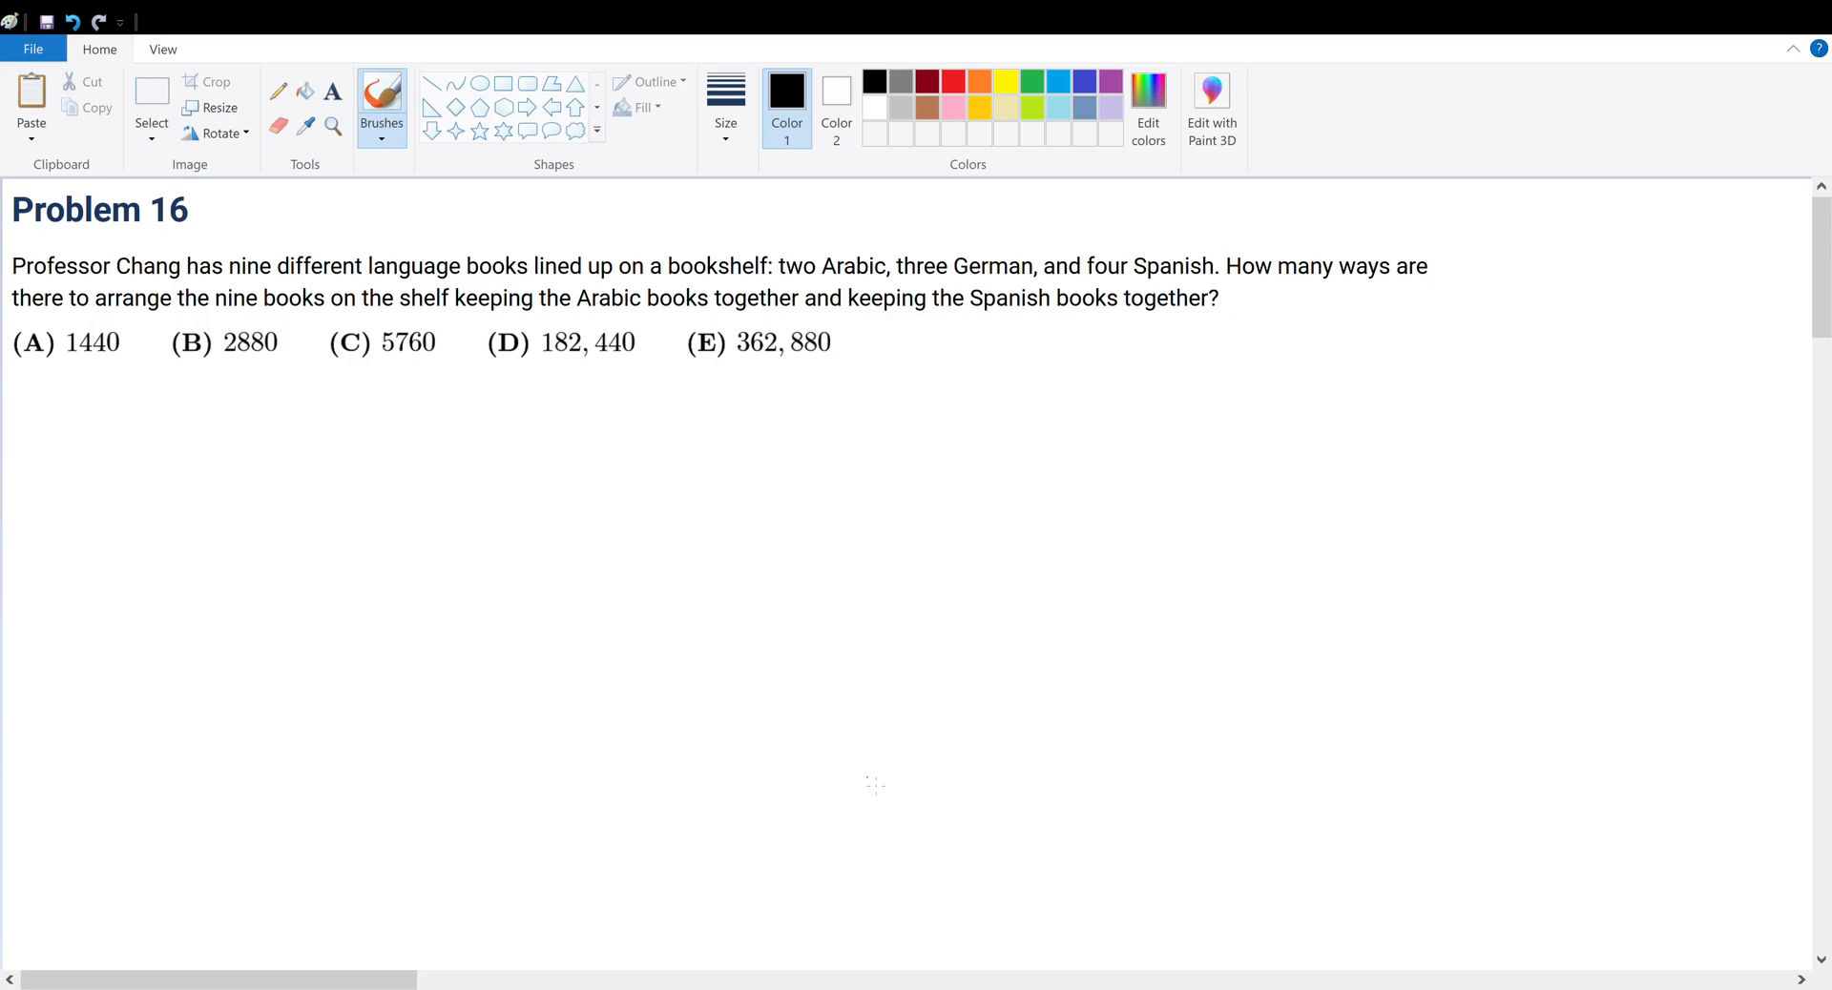
pyautogui.moveTo(518, 511)
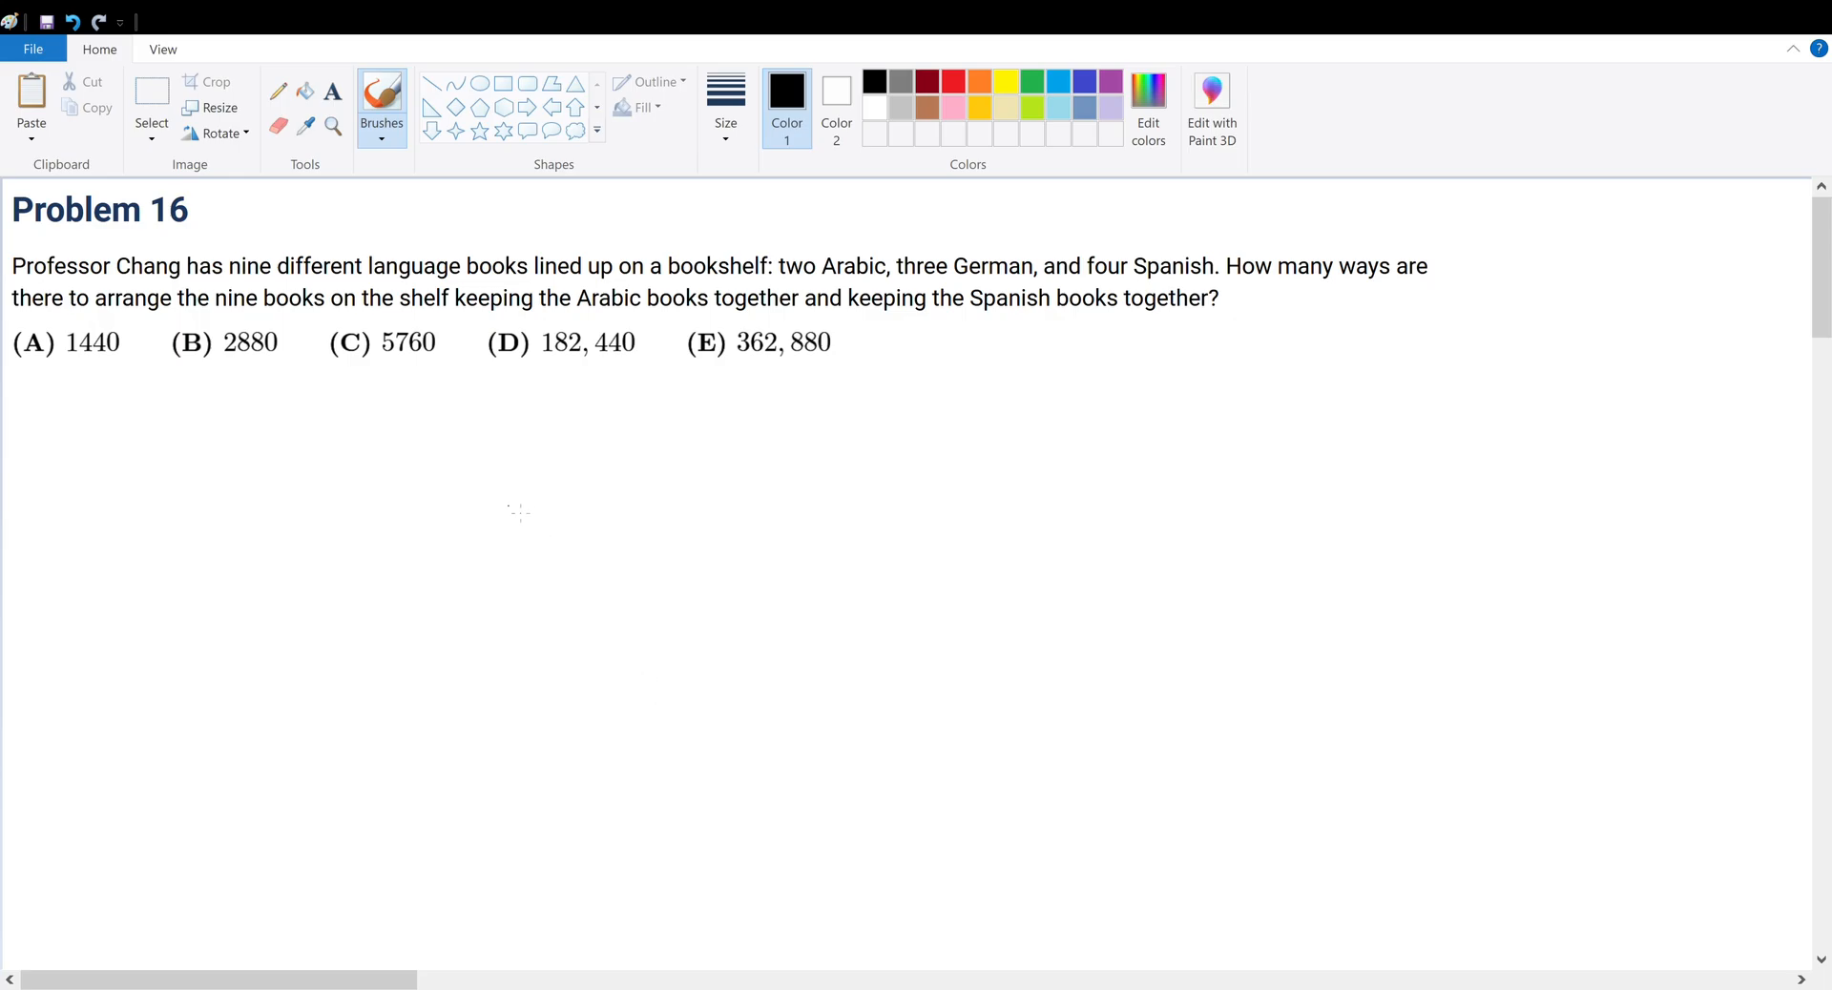
pyautogui.moveTo(470, 516)
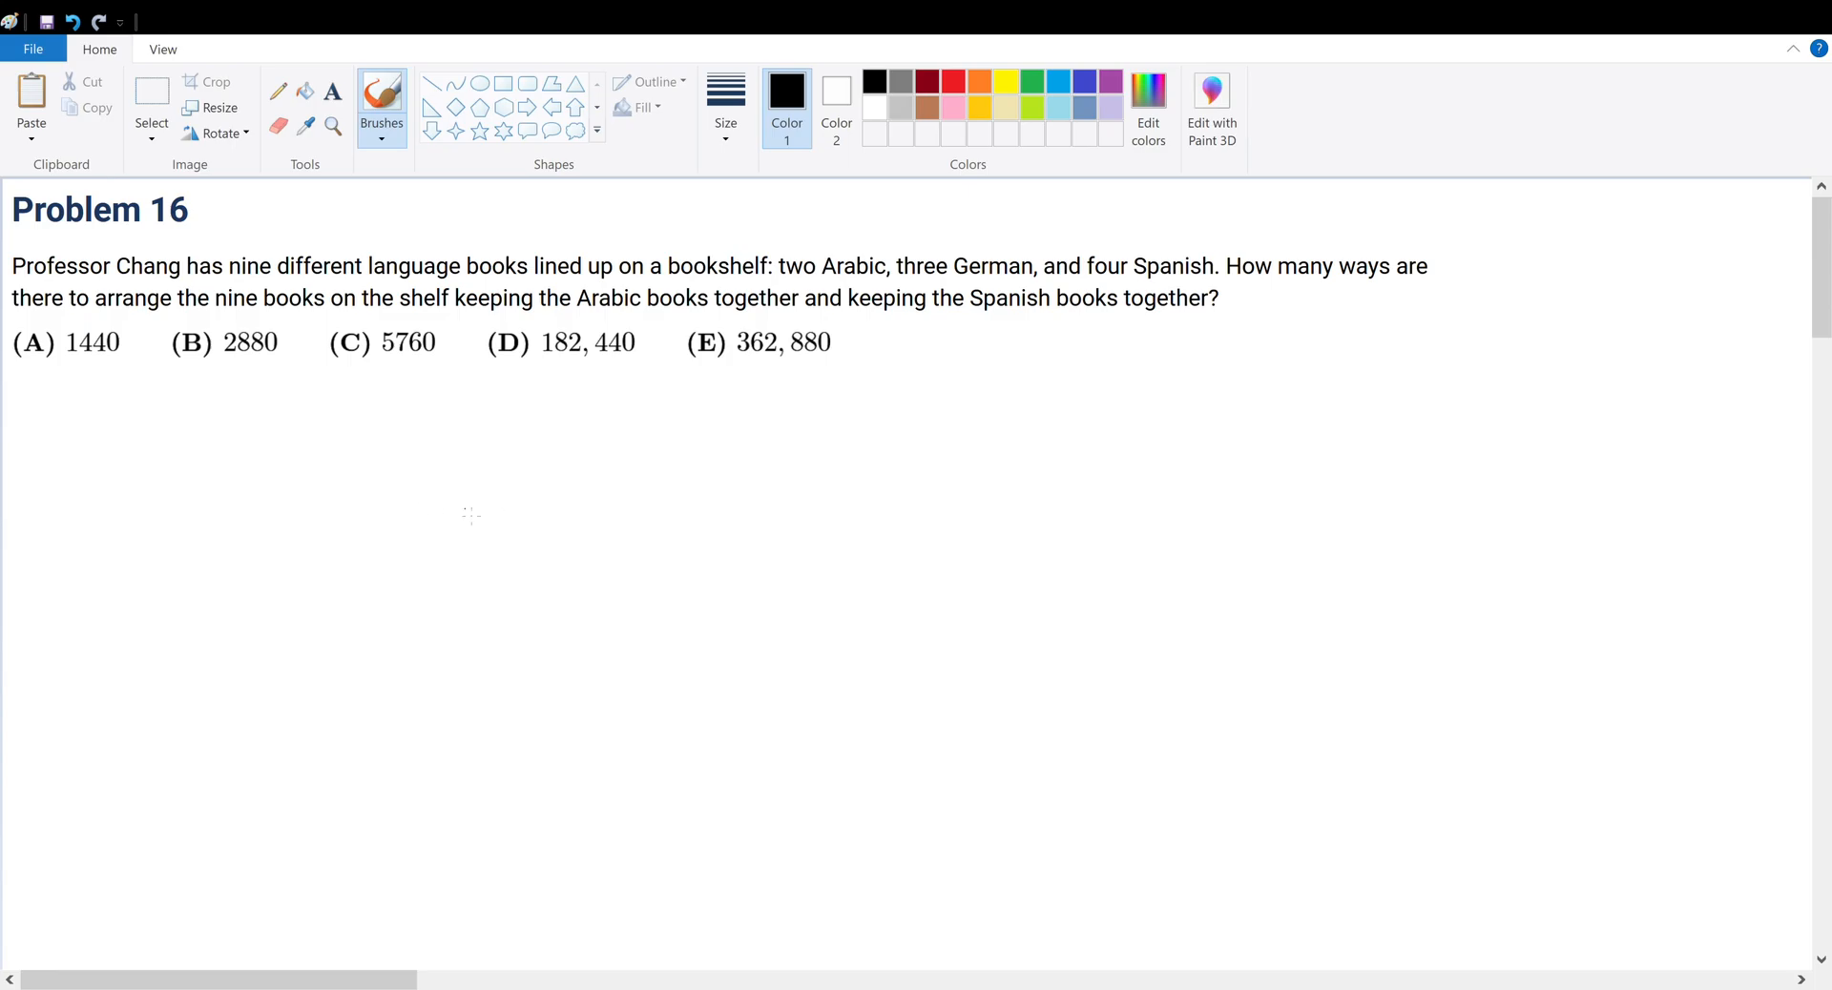
pyautogui.moveTo(409, 529)
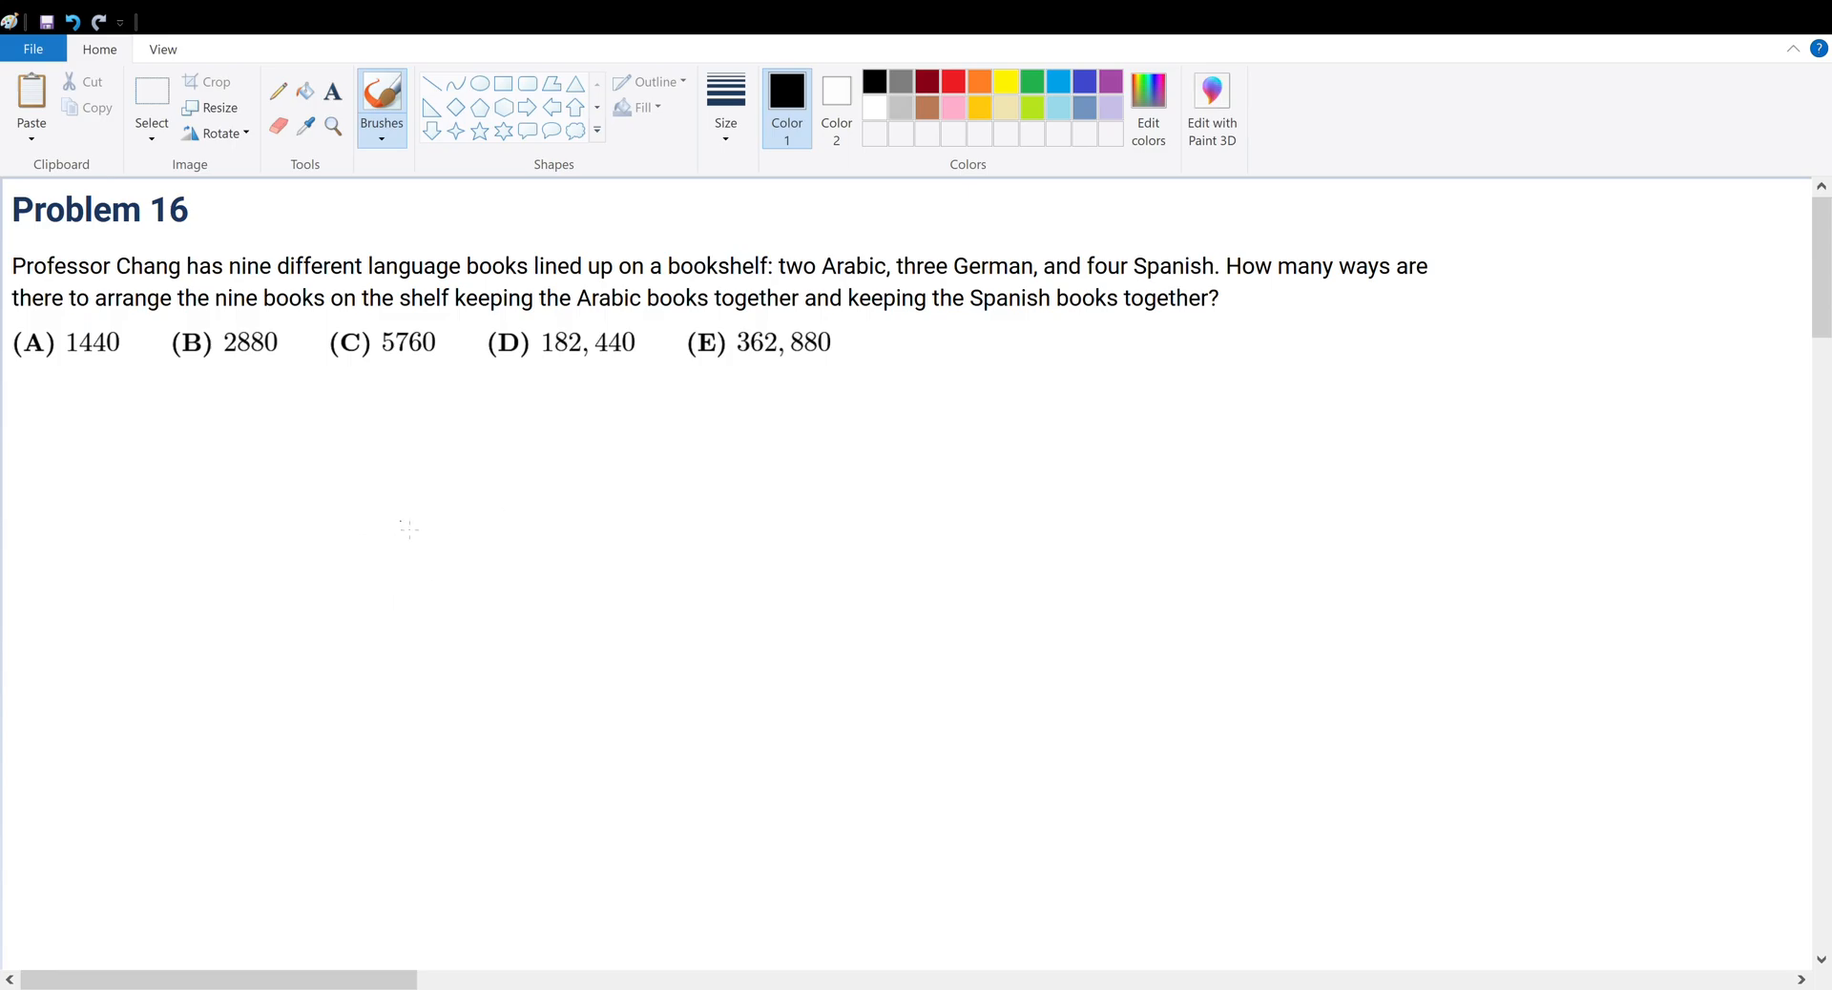
pyautogui.moveTo(408, 538)
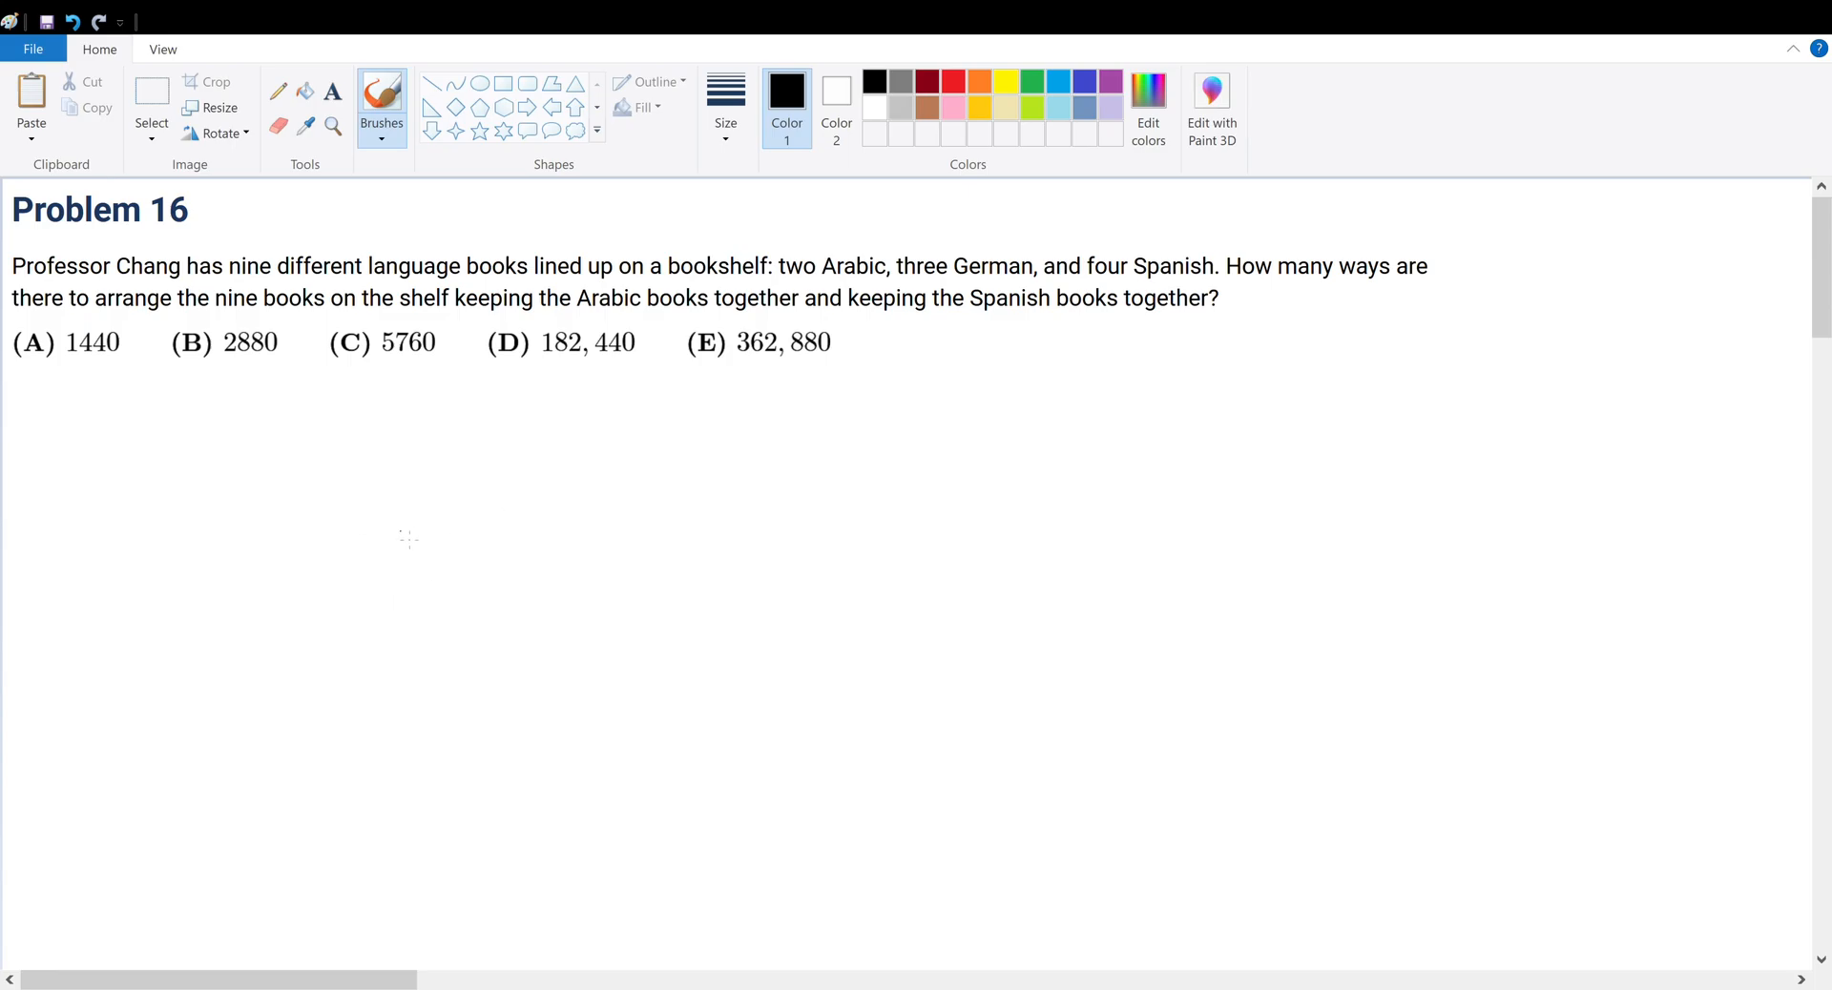
pyautogui.moveTo(439, 529)
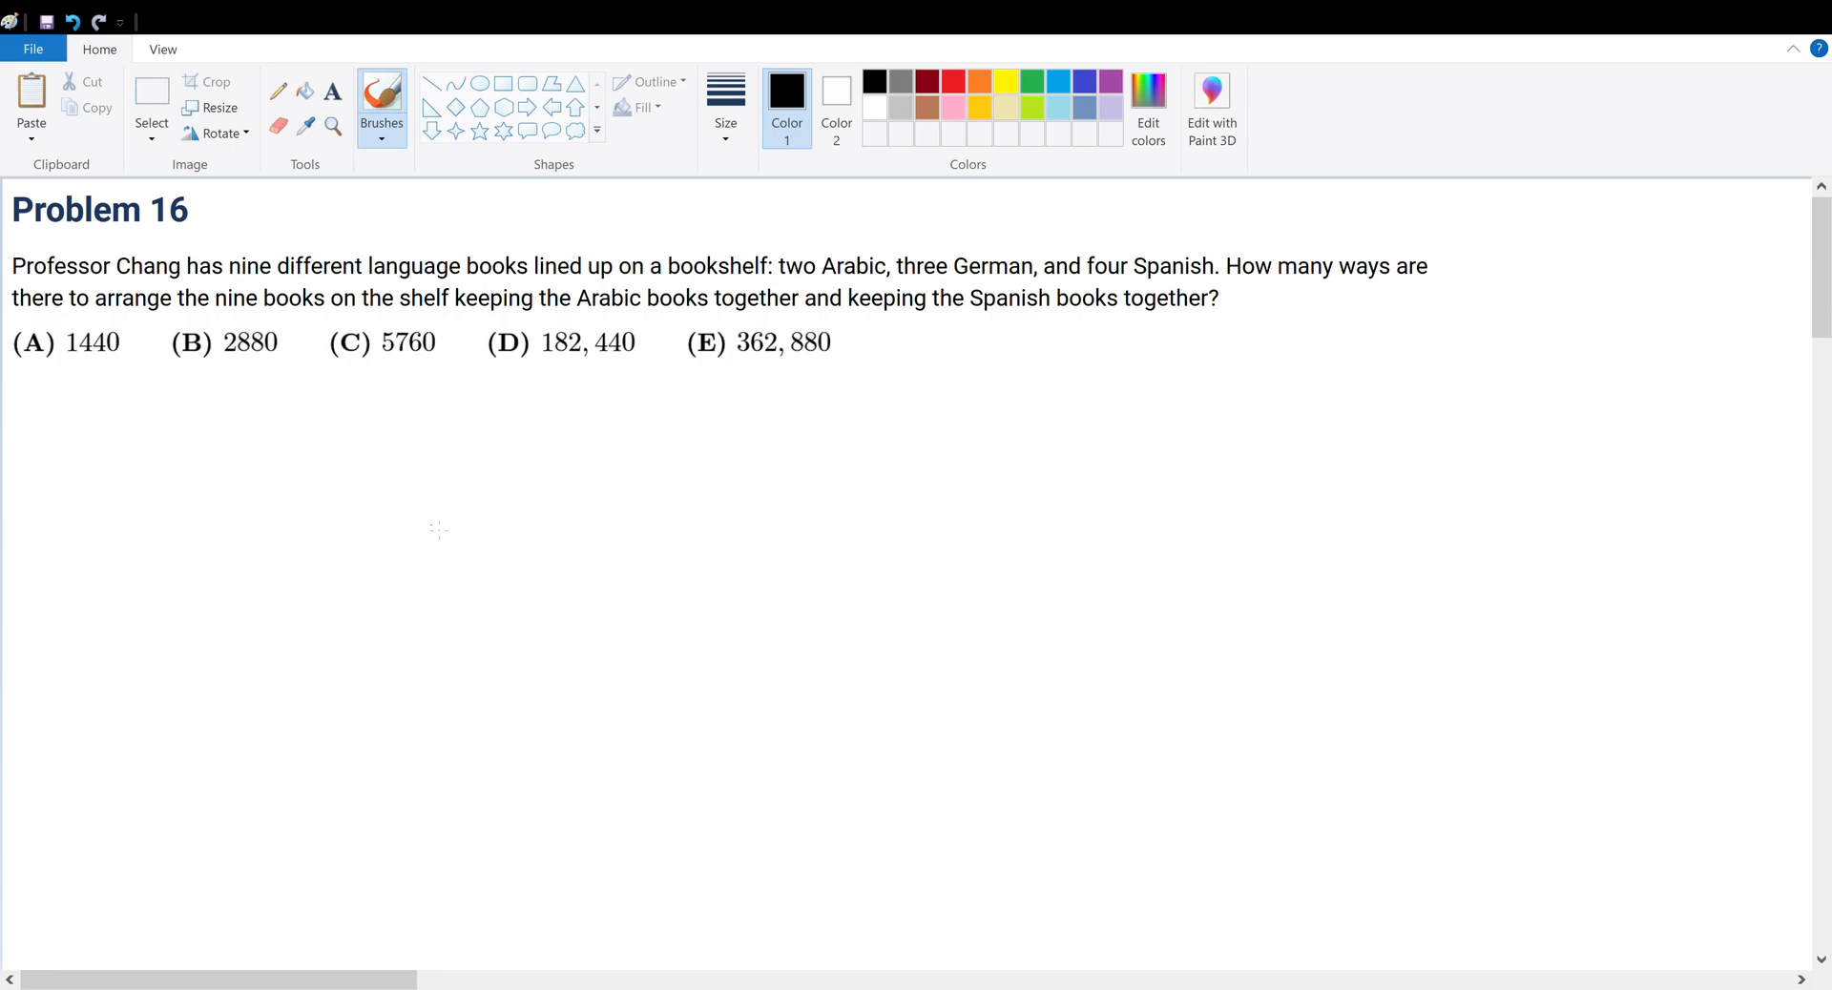
# Draw the nine book-slot underscores beneath the problem text.
pyautogui.moveTo(313, 509); pyautogui.dragTo(626, 504)
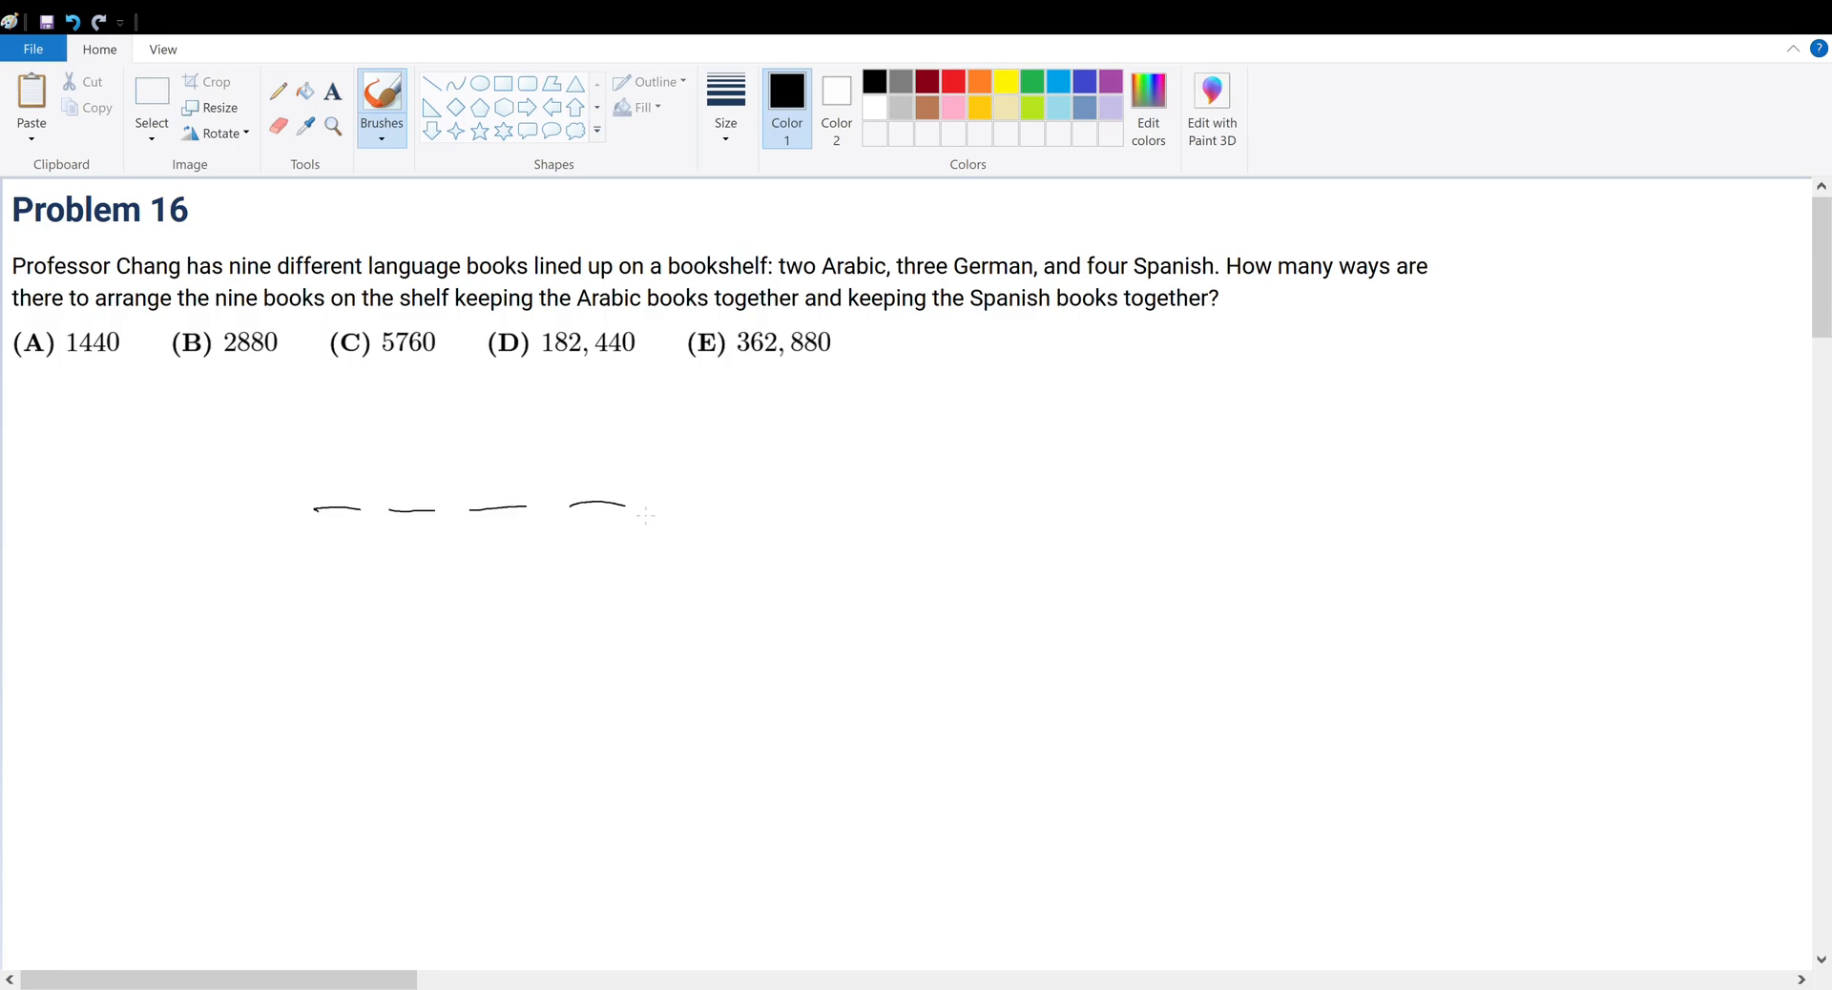
pyautogui.moveTo(643, 512); pyautogui.dragTo(1111, 505)
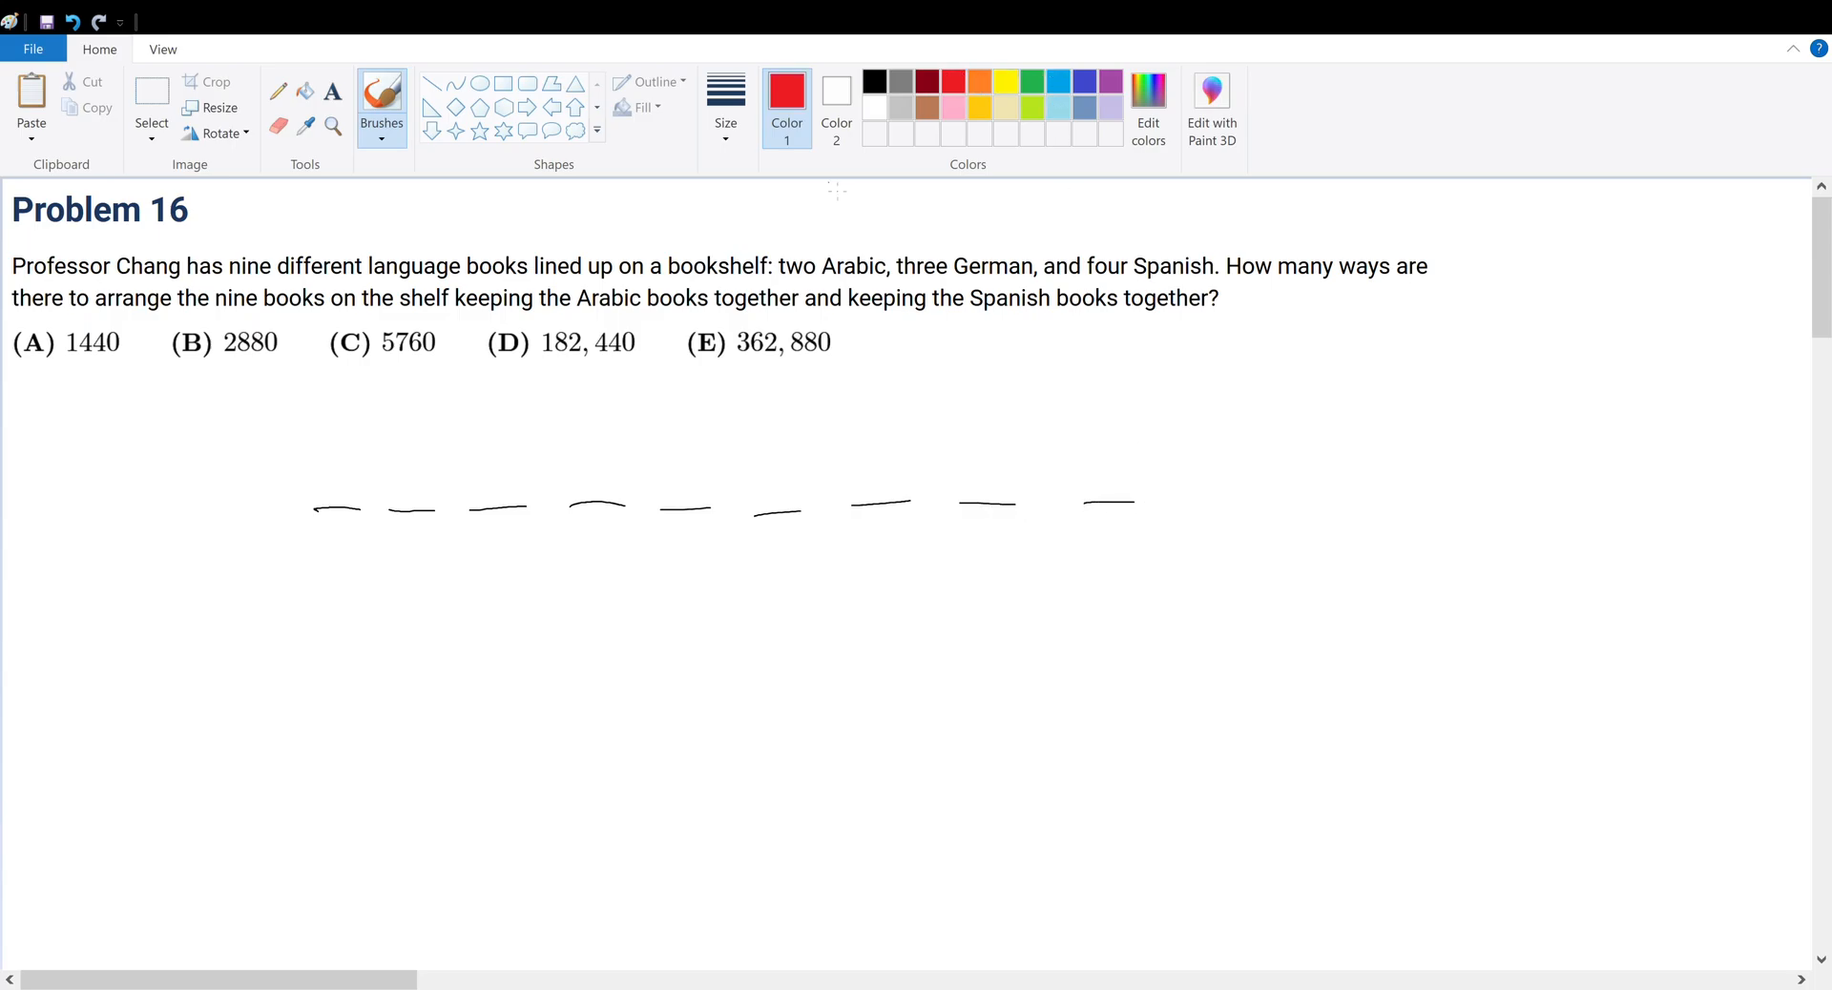
pyautogui.moveTo(370, 468)
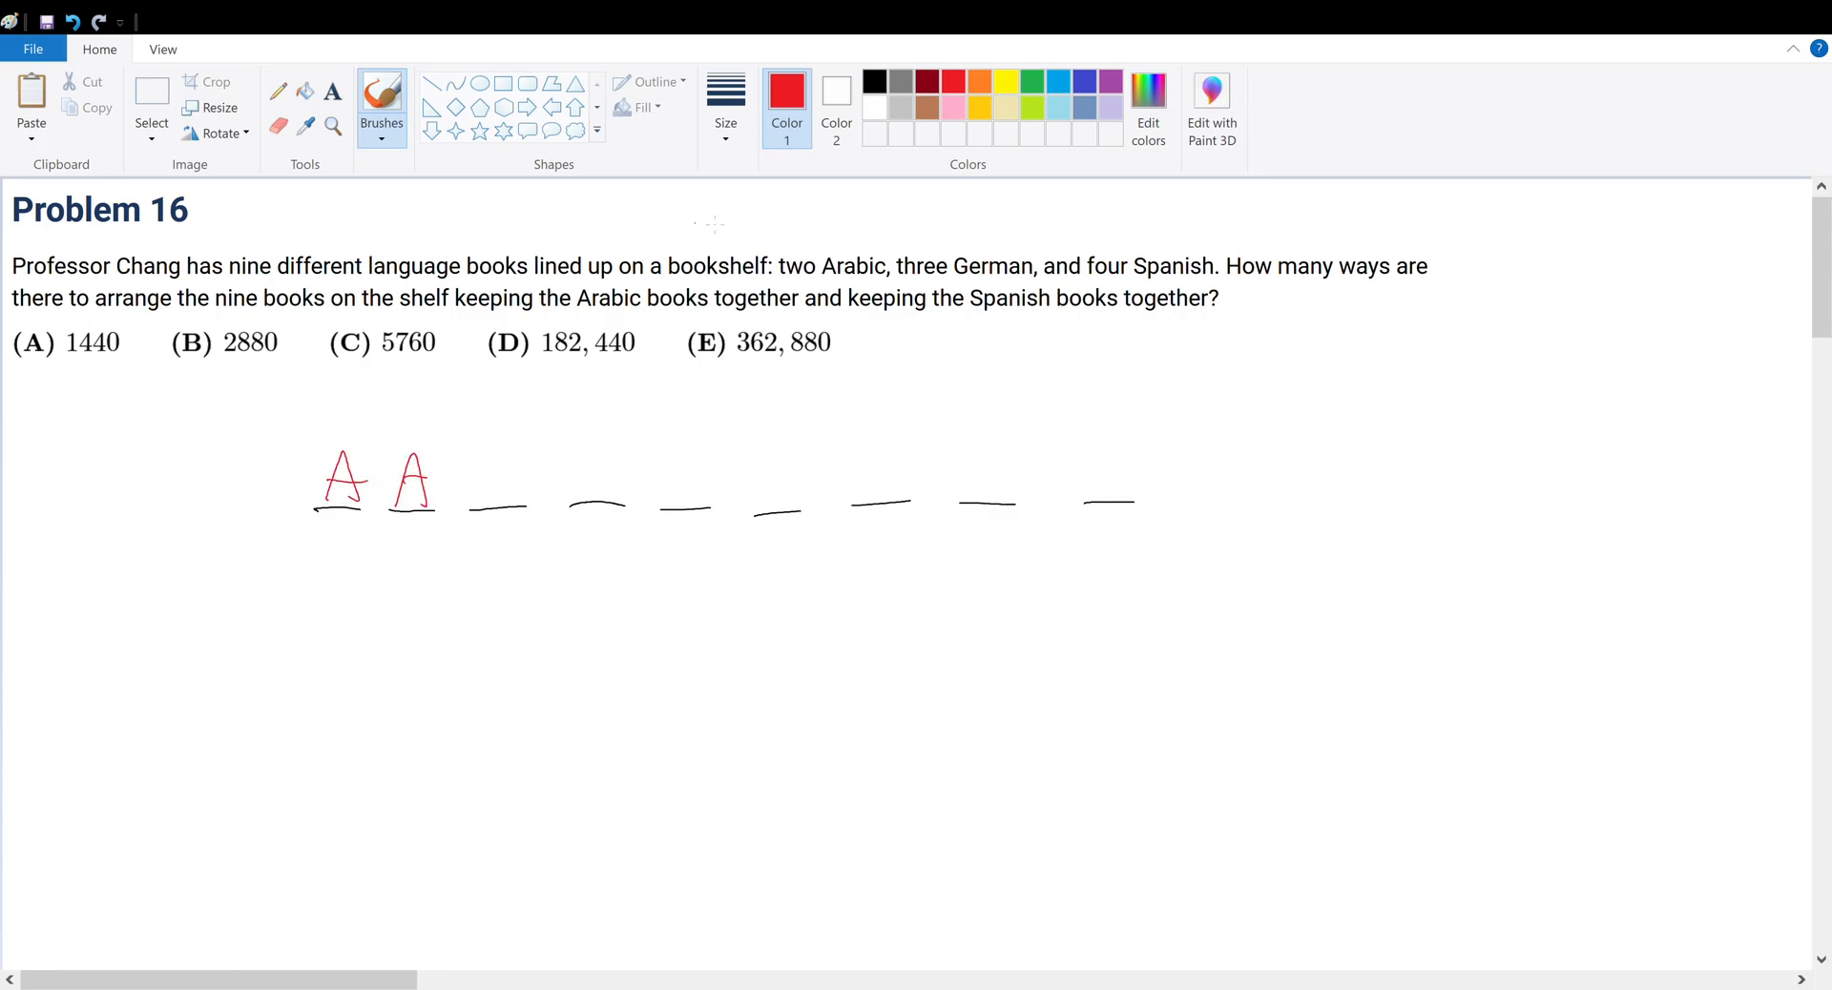
# Label the German slots with green G's.
pyautogui.click(1029, 91)
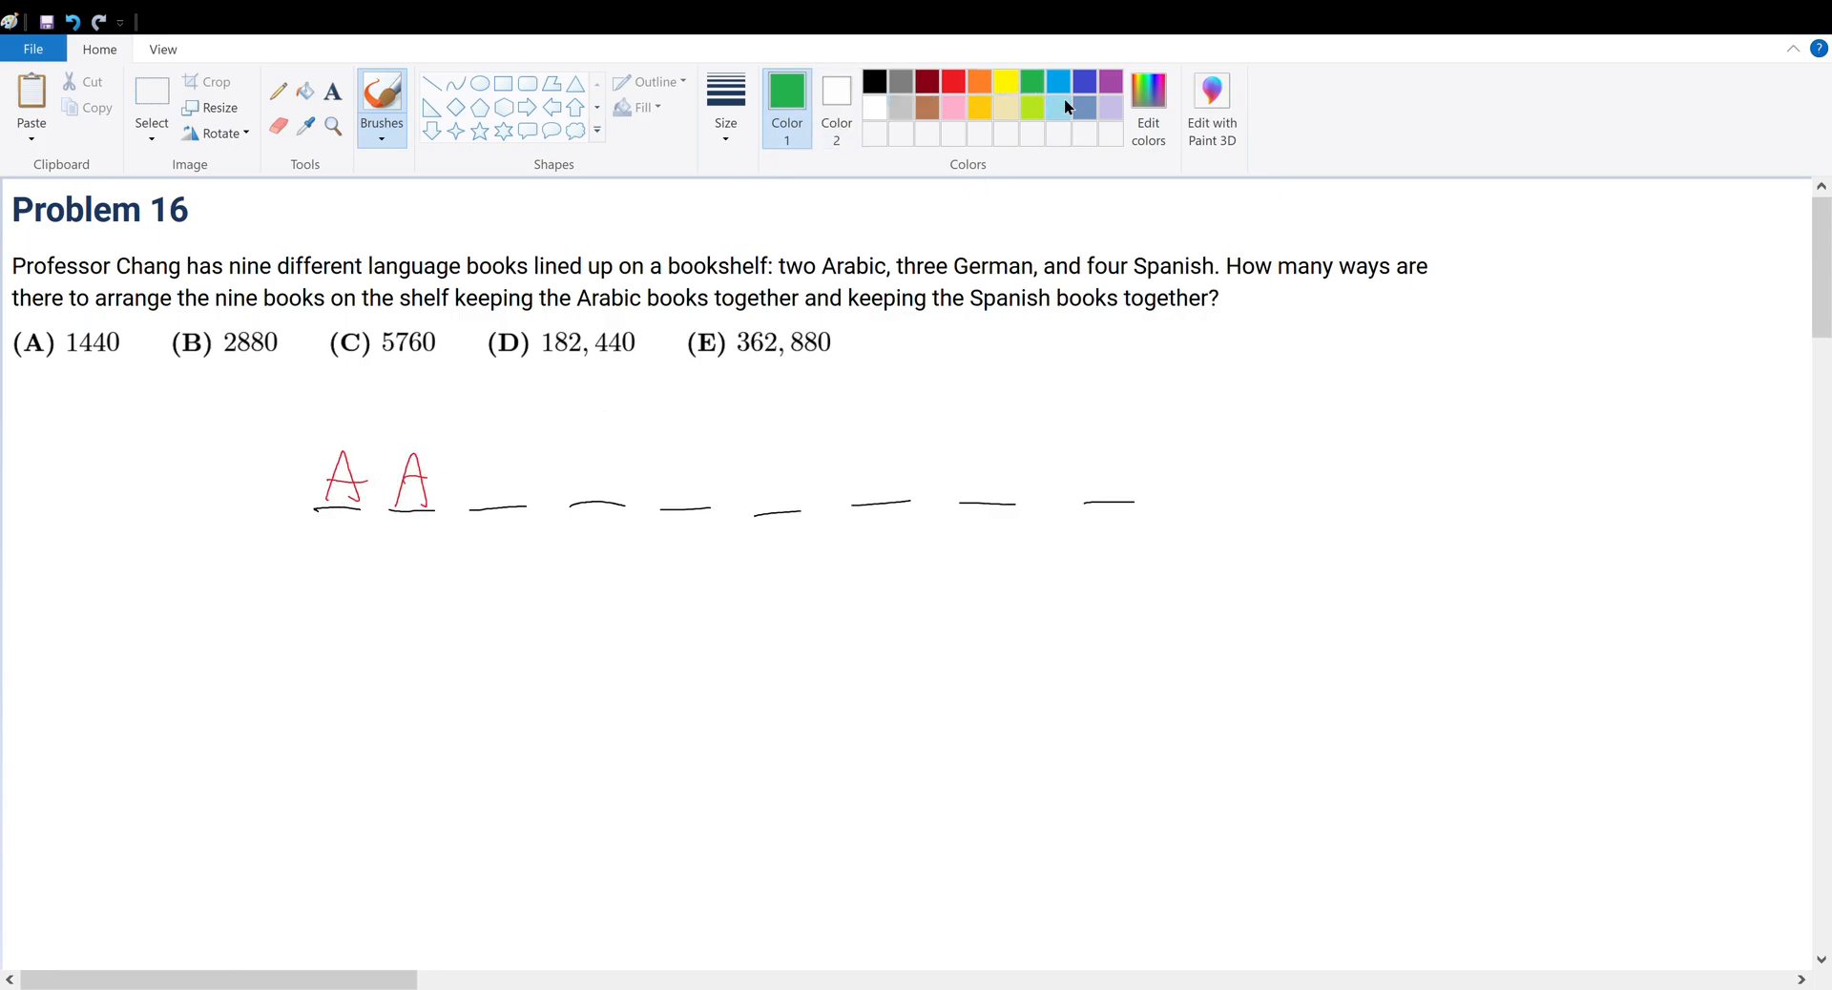
pyautogui.moveTo(479, 450); pyautogui.dragTo(508, 508)
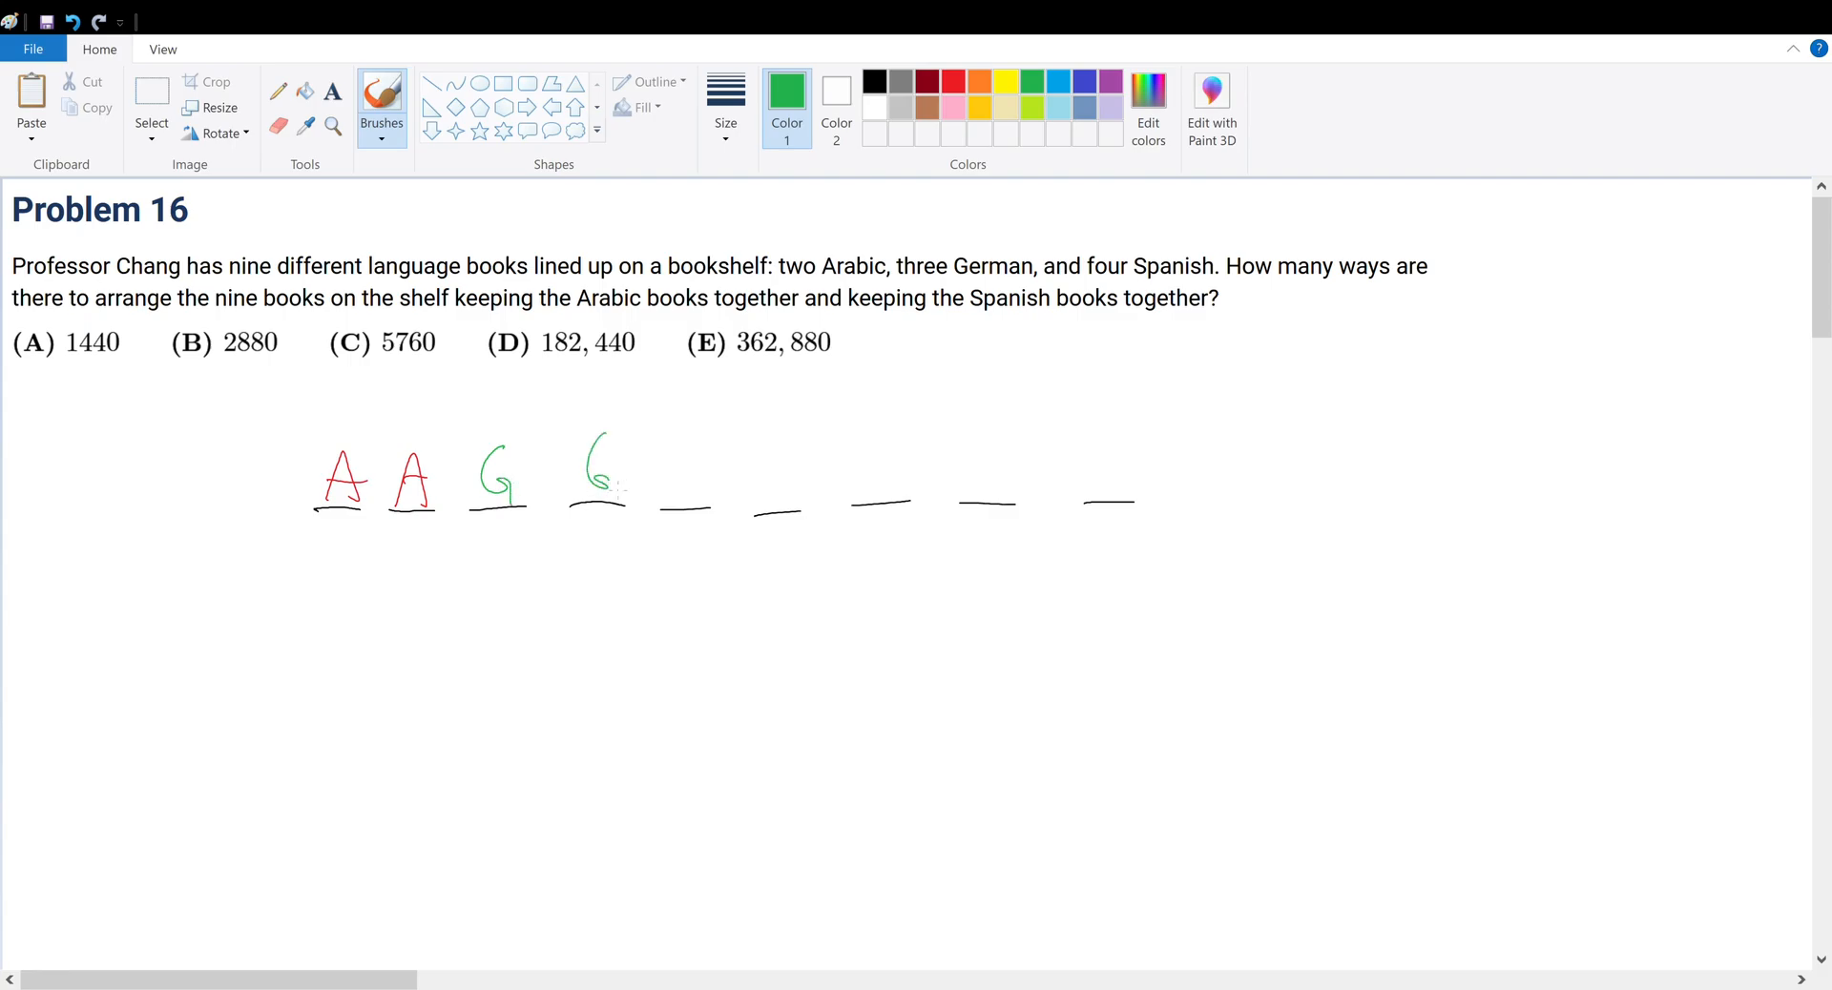
pyautogui.moveTo(666, 445); pyautogui.dragTo(684, 502)
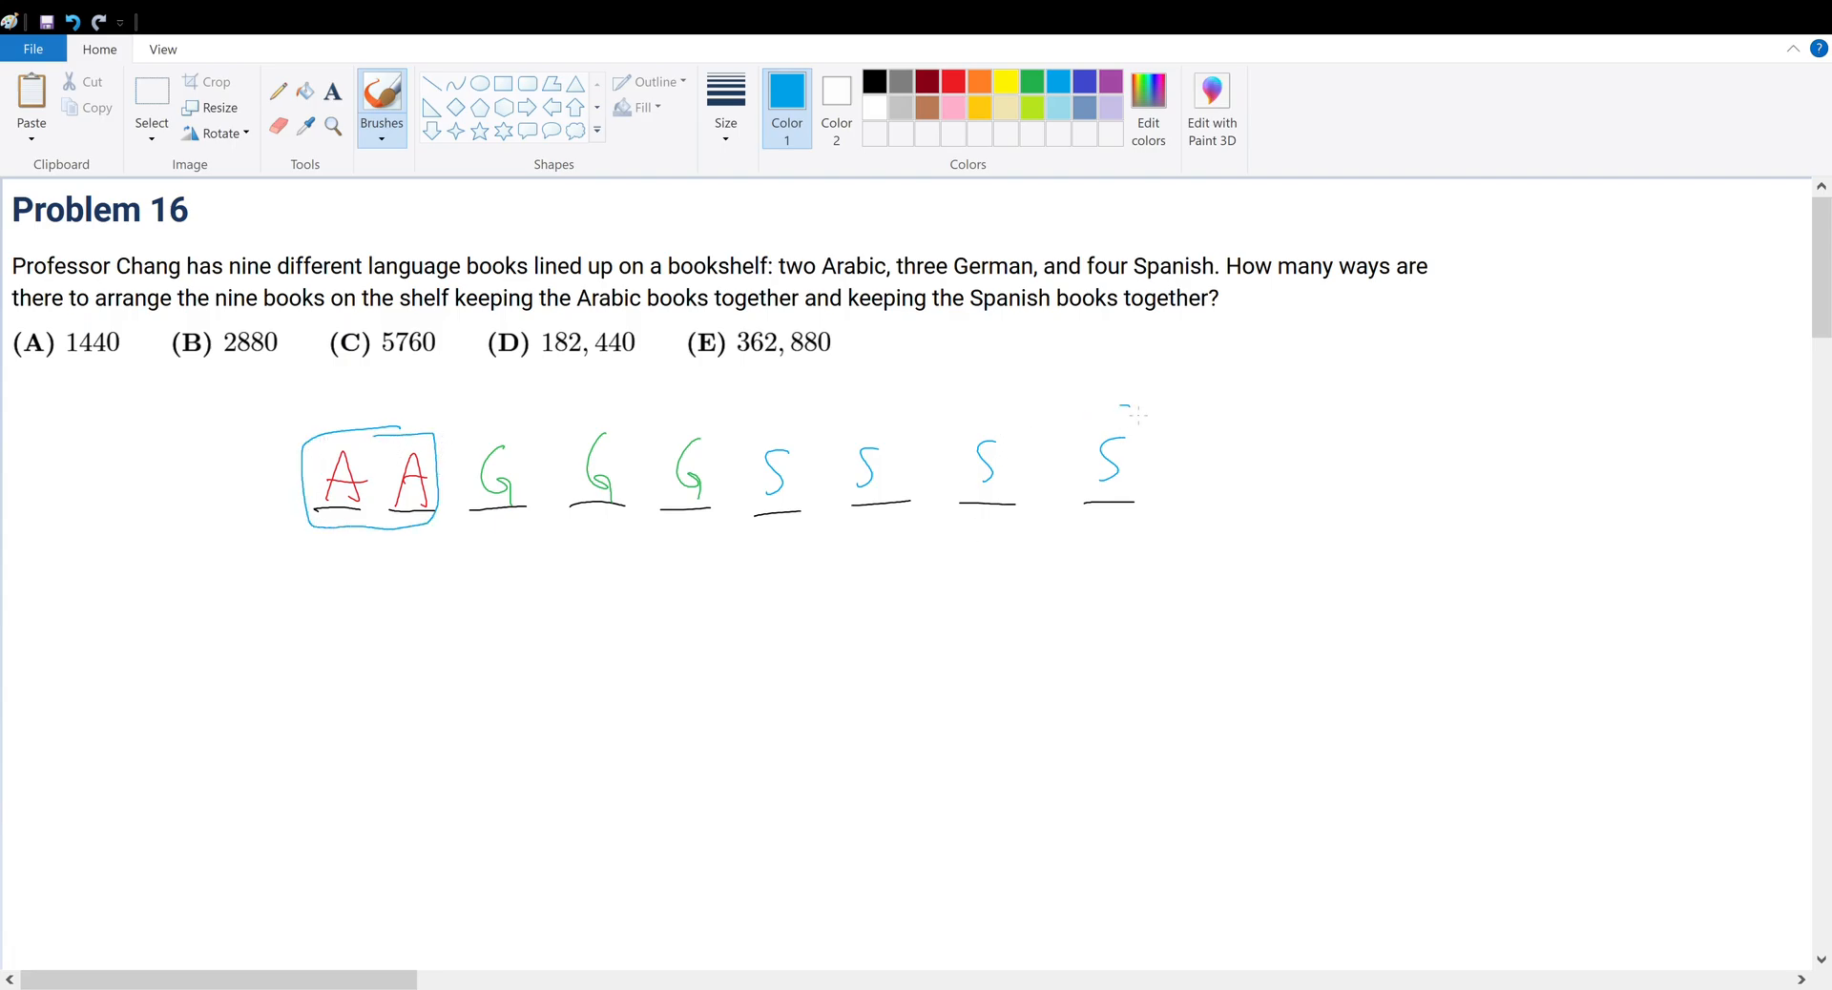
# Box the four Spanish S's together in blue and return the ink to black.
pyautogui.moveTo(1131, 410); pyautogui.dragTo(1084, 517)
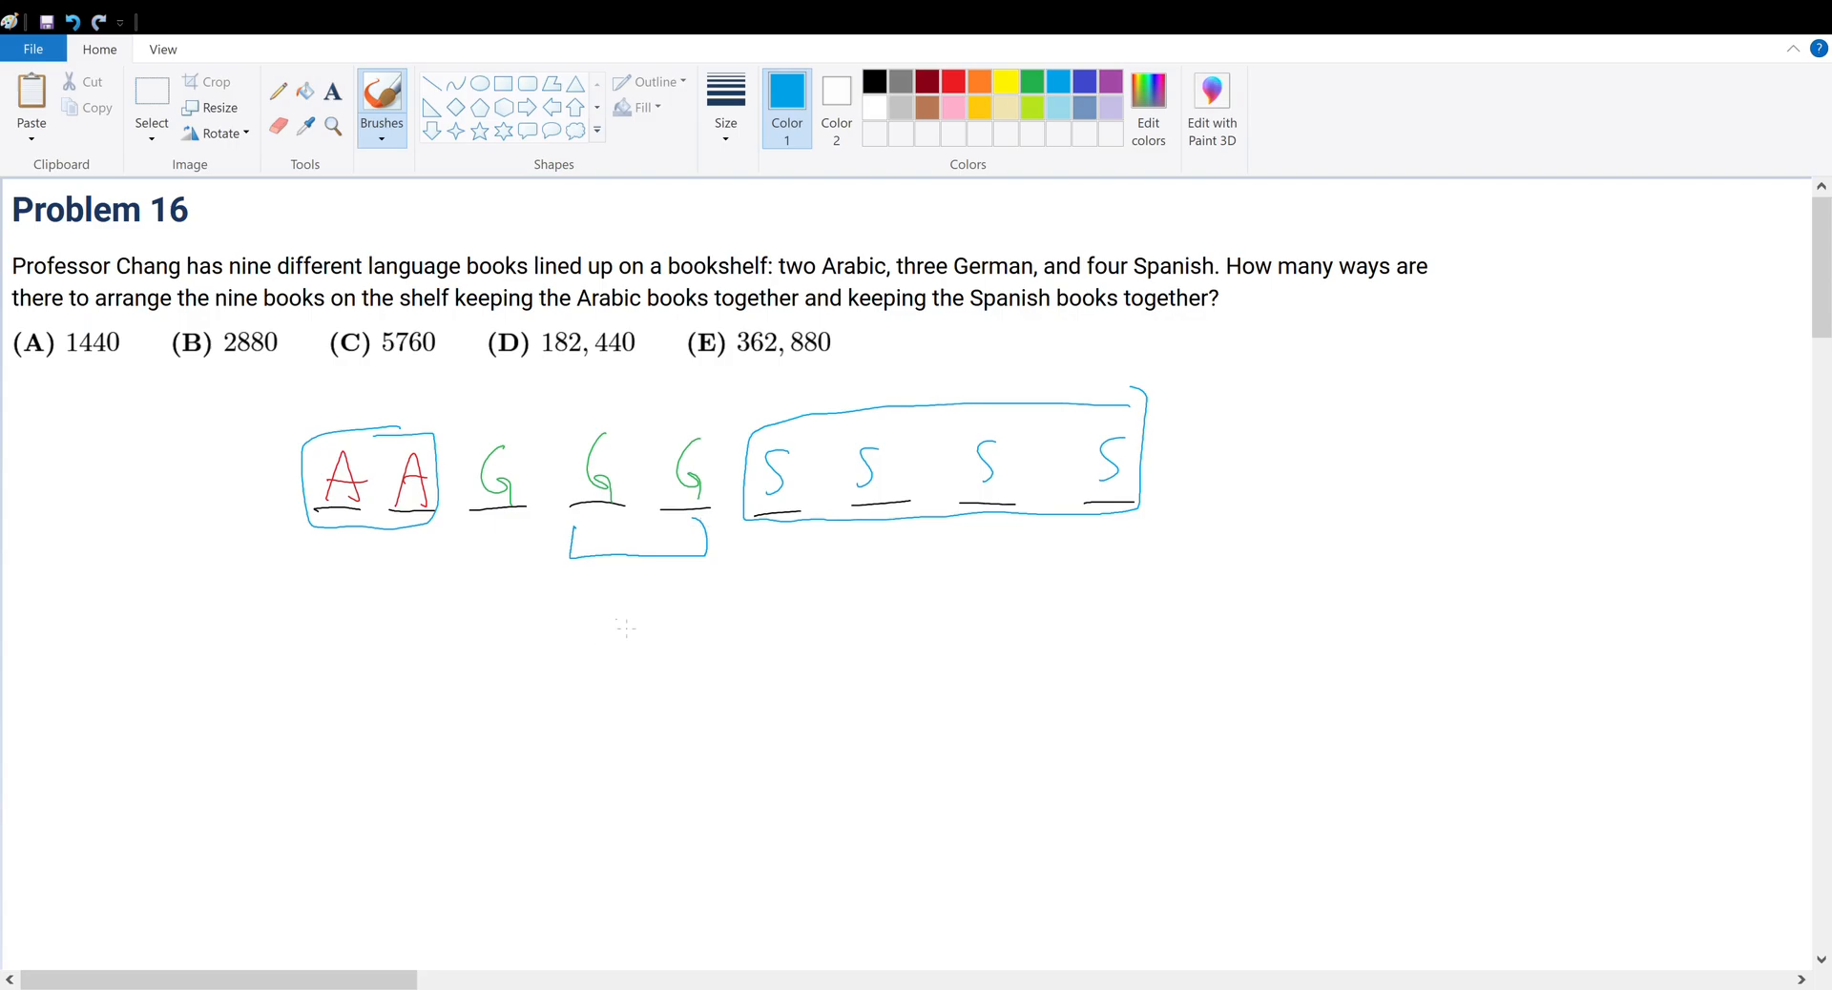
pyautogui.moveTo(647, 598)
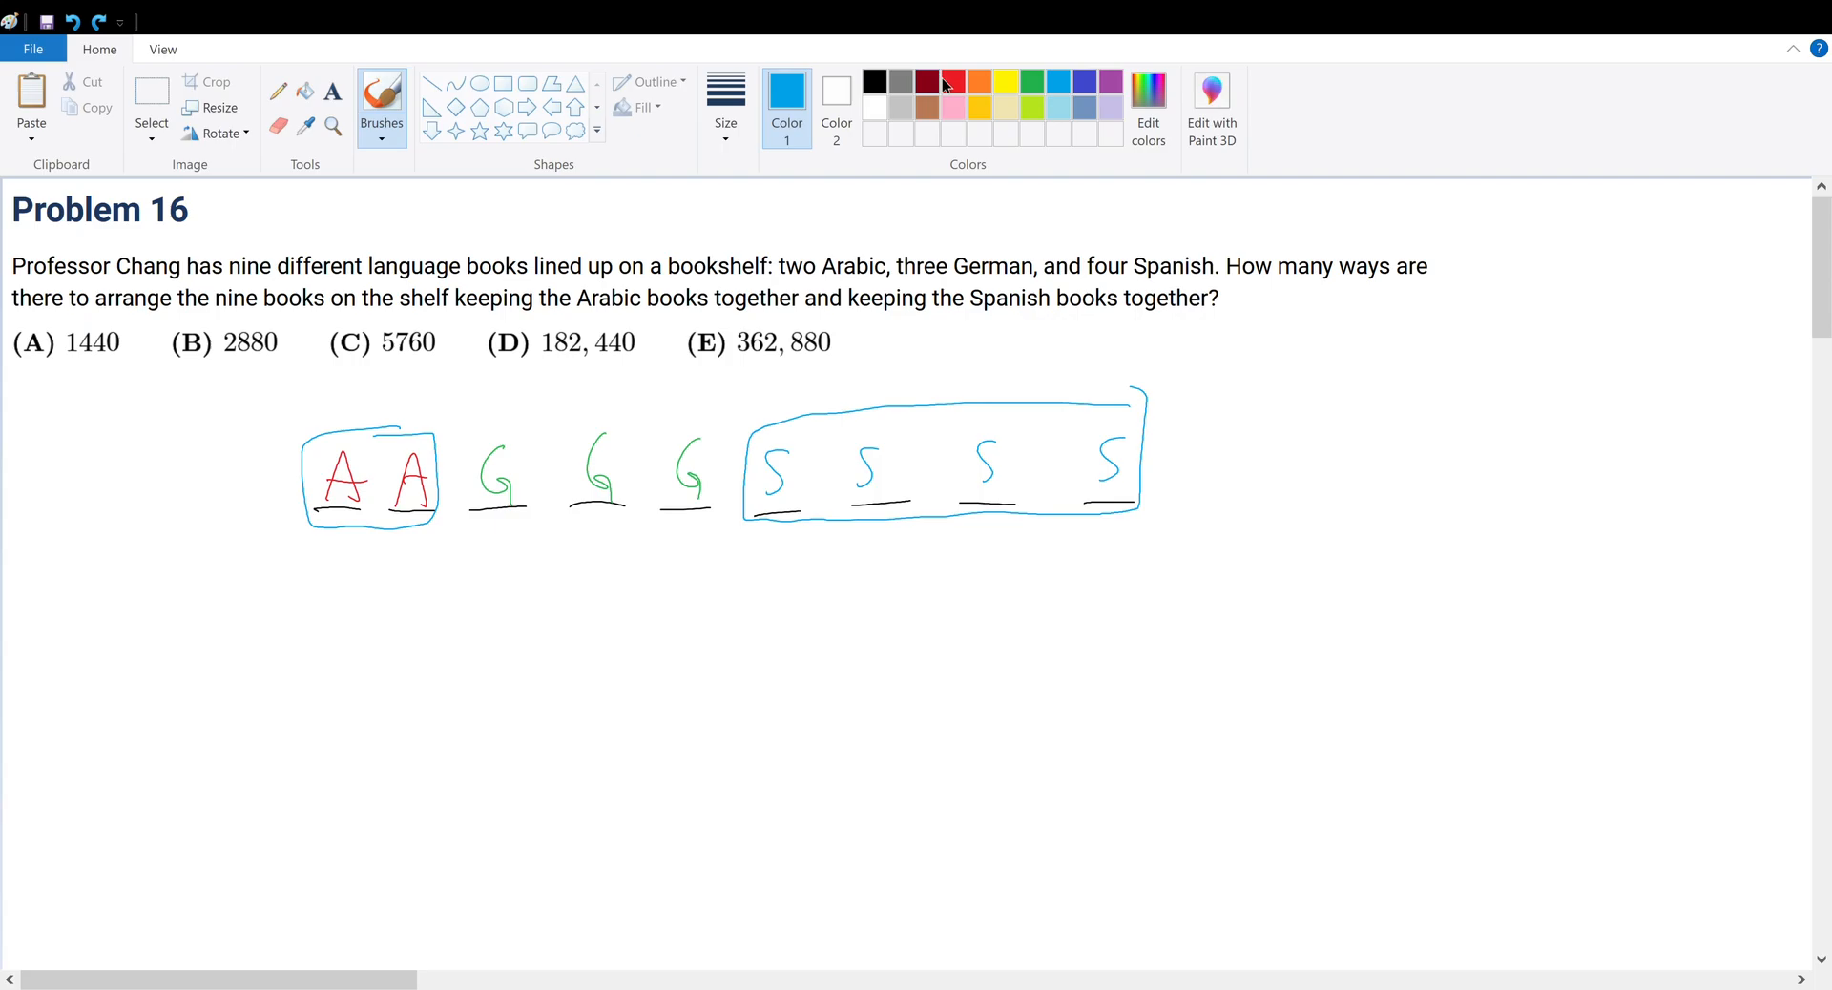
pyautogui.click(873, 80)
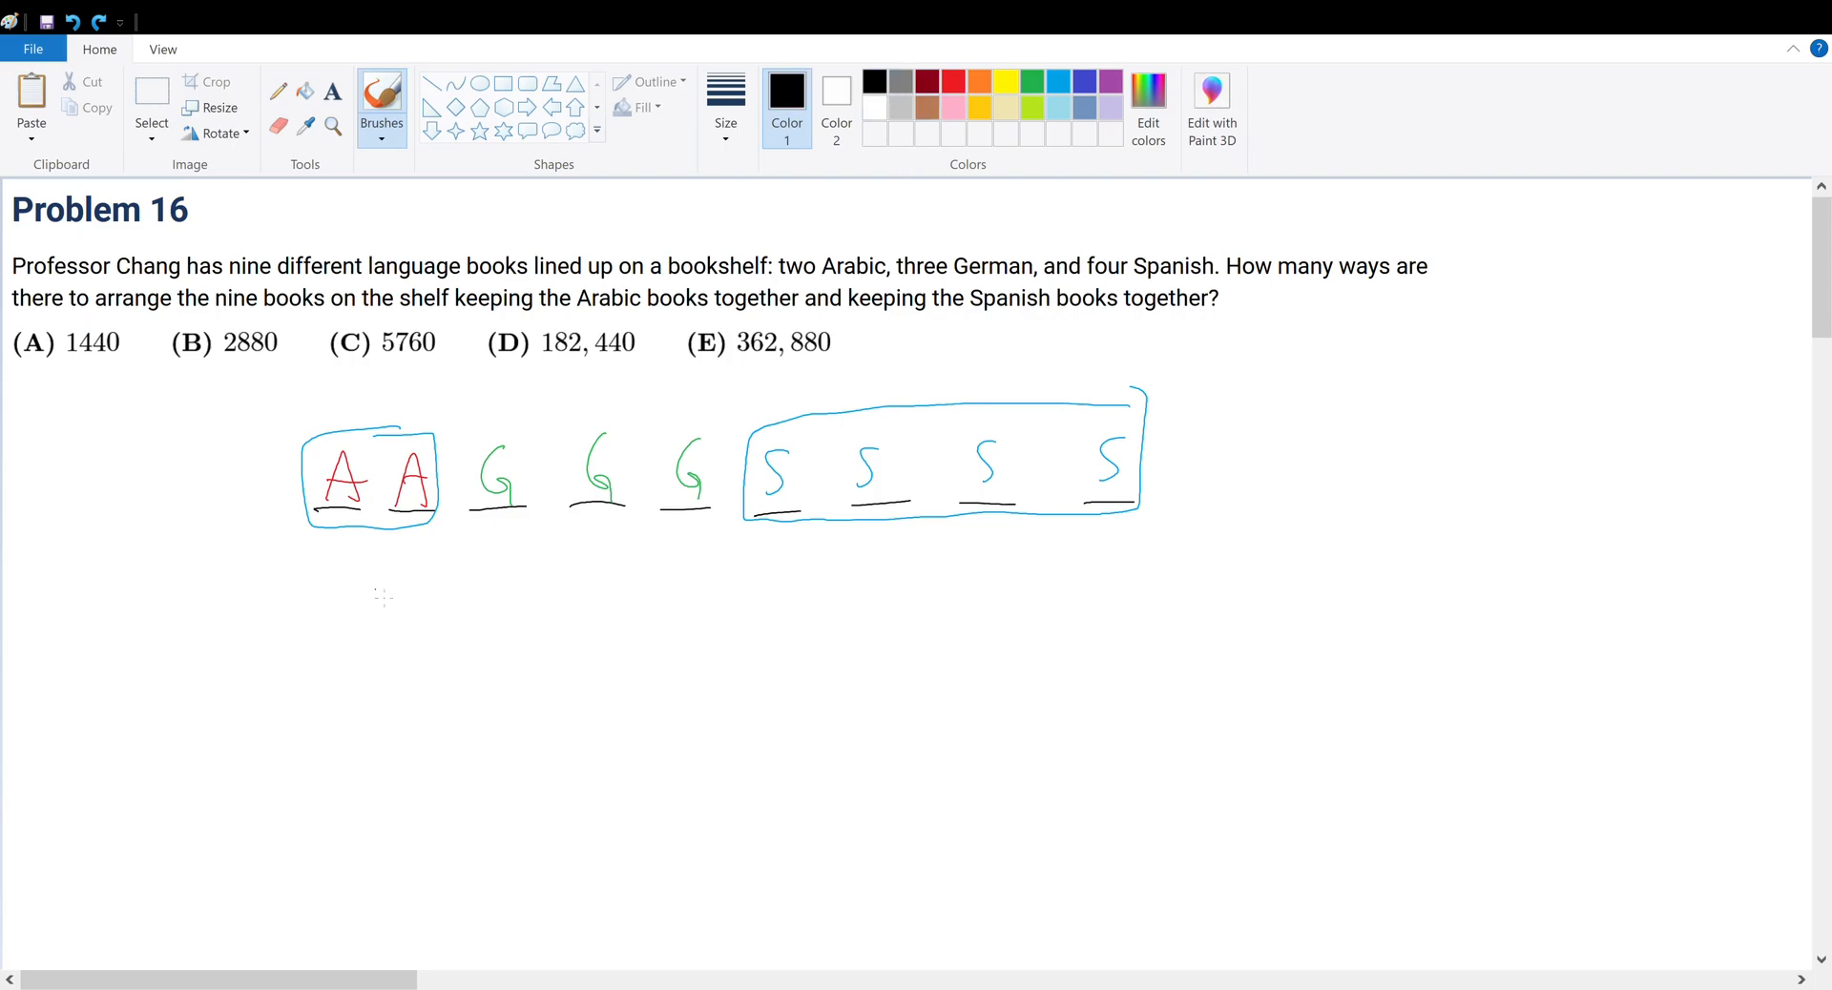
# Draw a second row of slots below and bracket the Spanish group above it.
pyautogui.moveTo(340, 649); pyautogui.dragTo(649, 645)
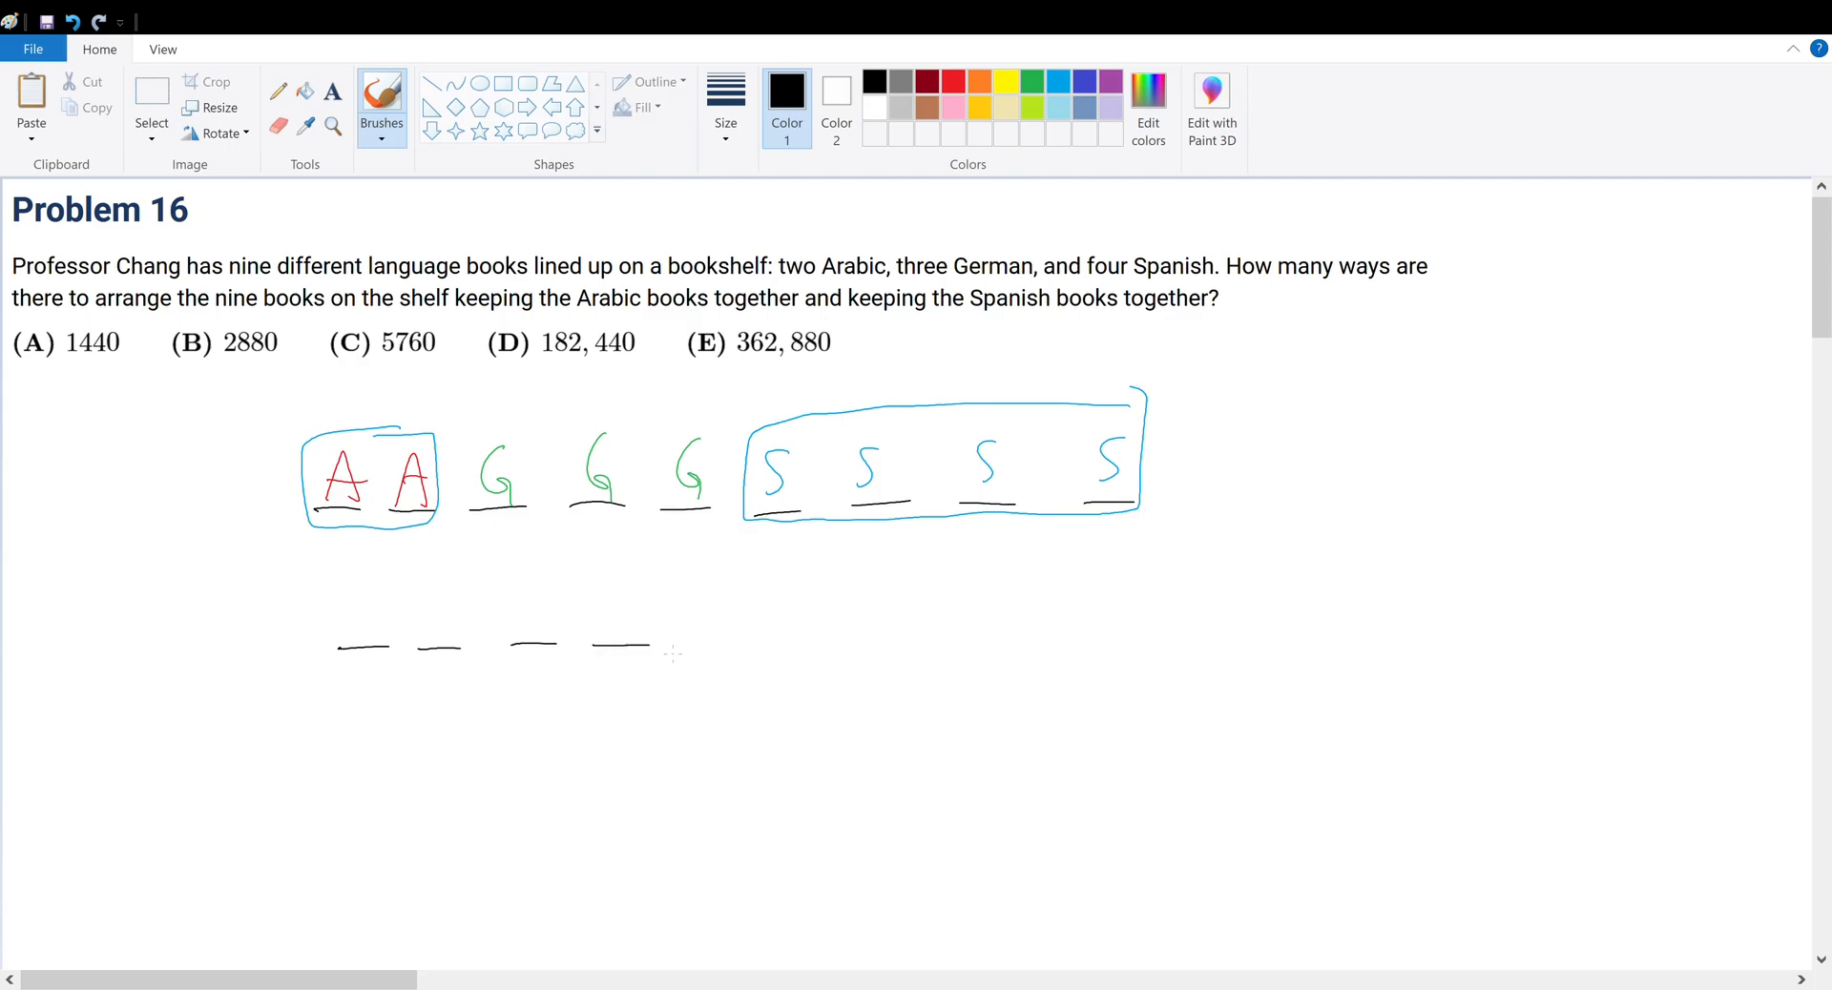
pyautogui.moveTo(695, 649); pyautogui.dragTo(761, 645)
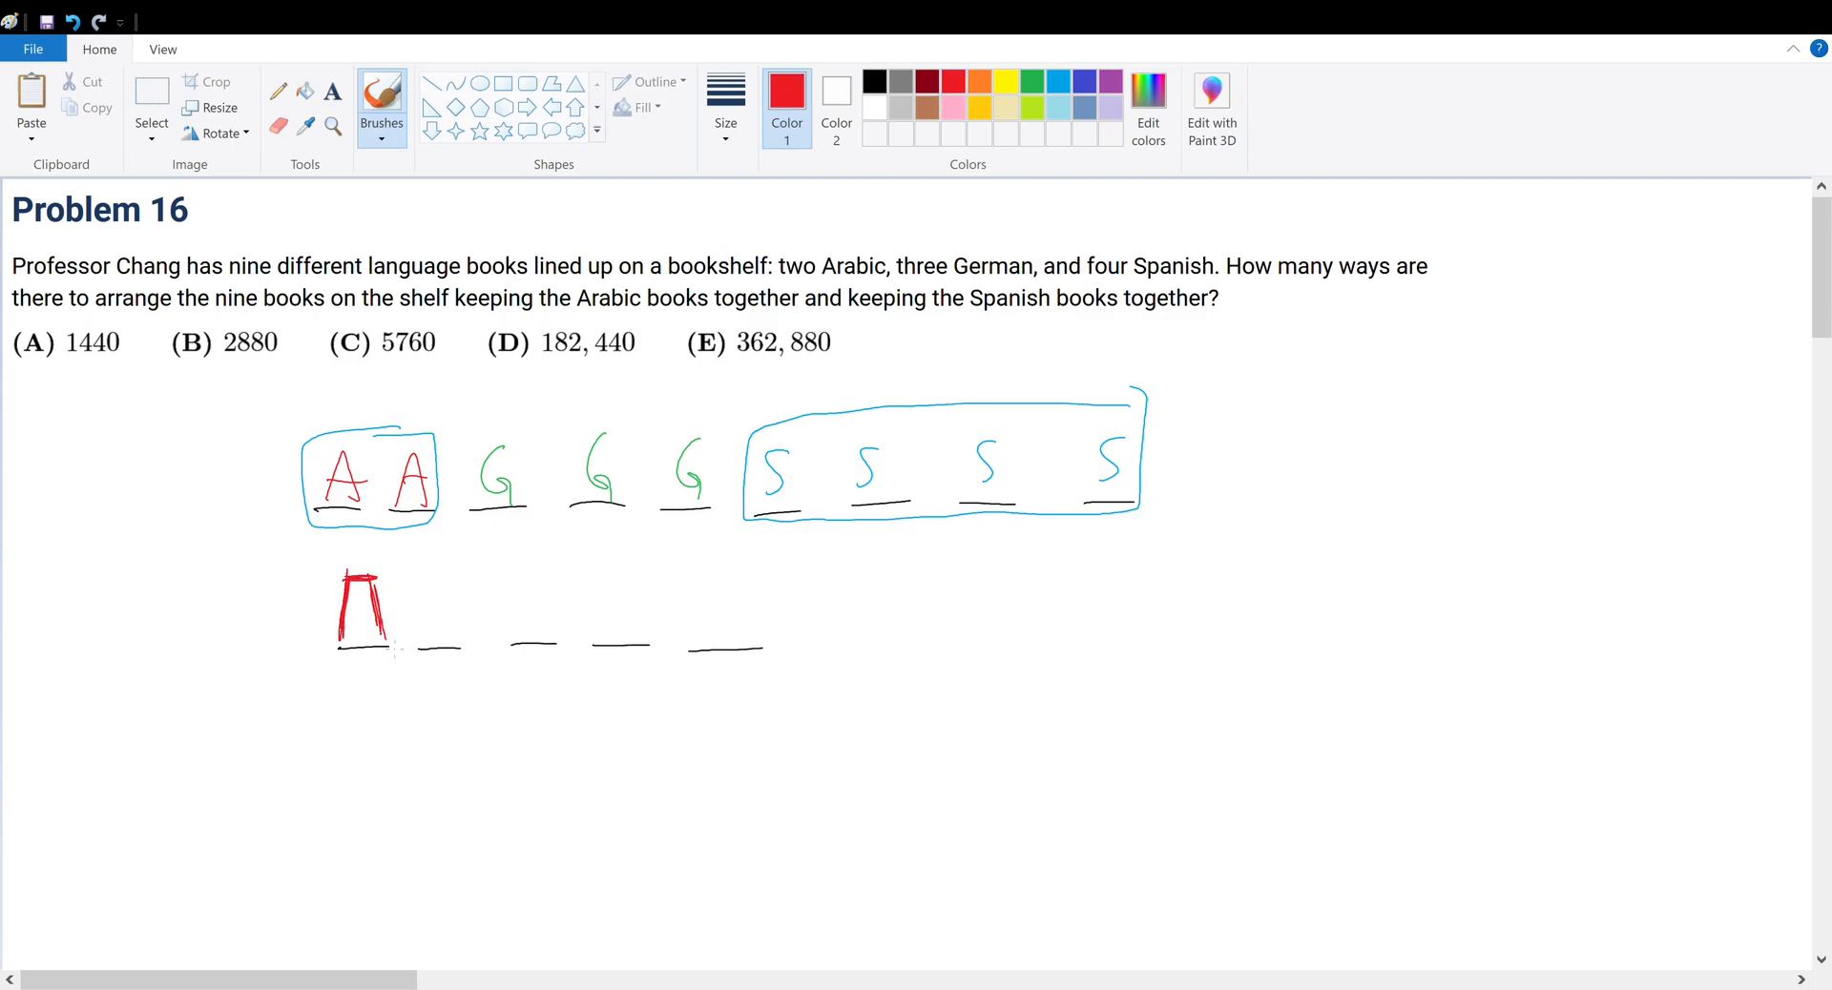
pyautogui.moveTo(326, 414); pyautogui.dragTo(456, 531)
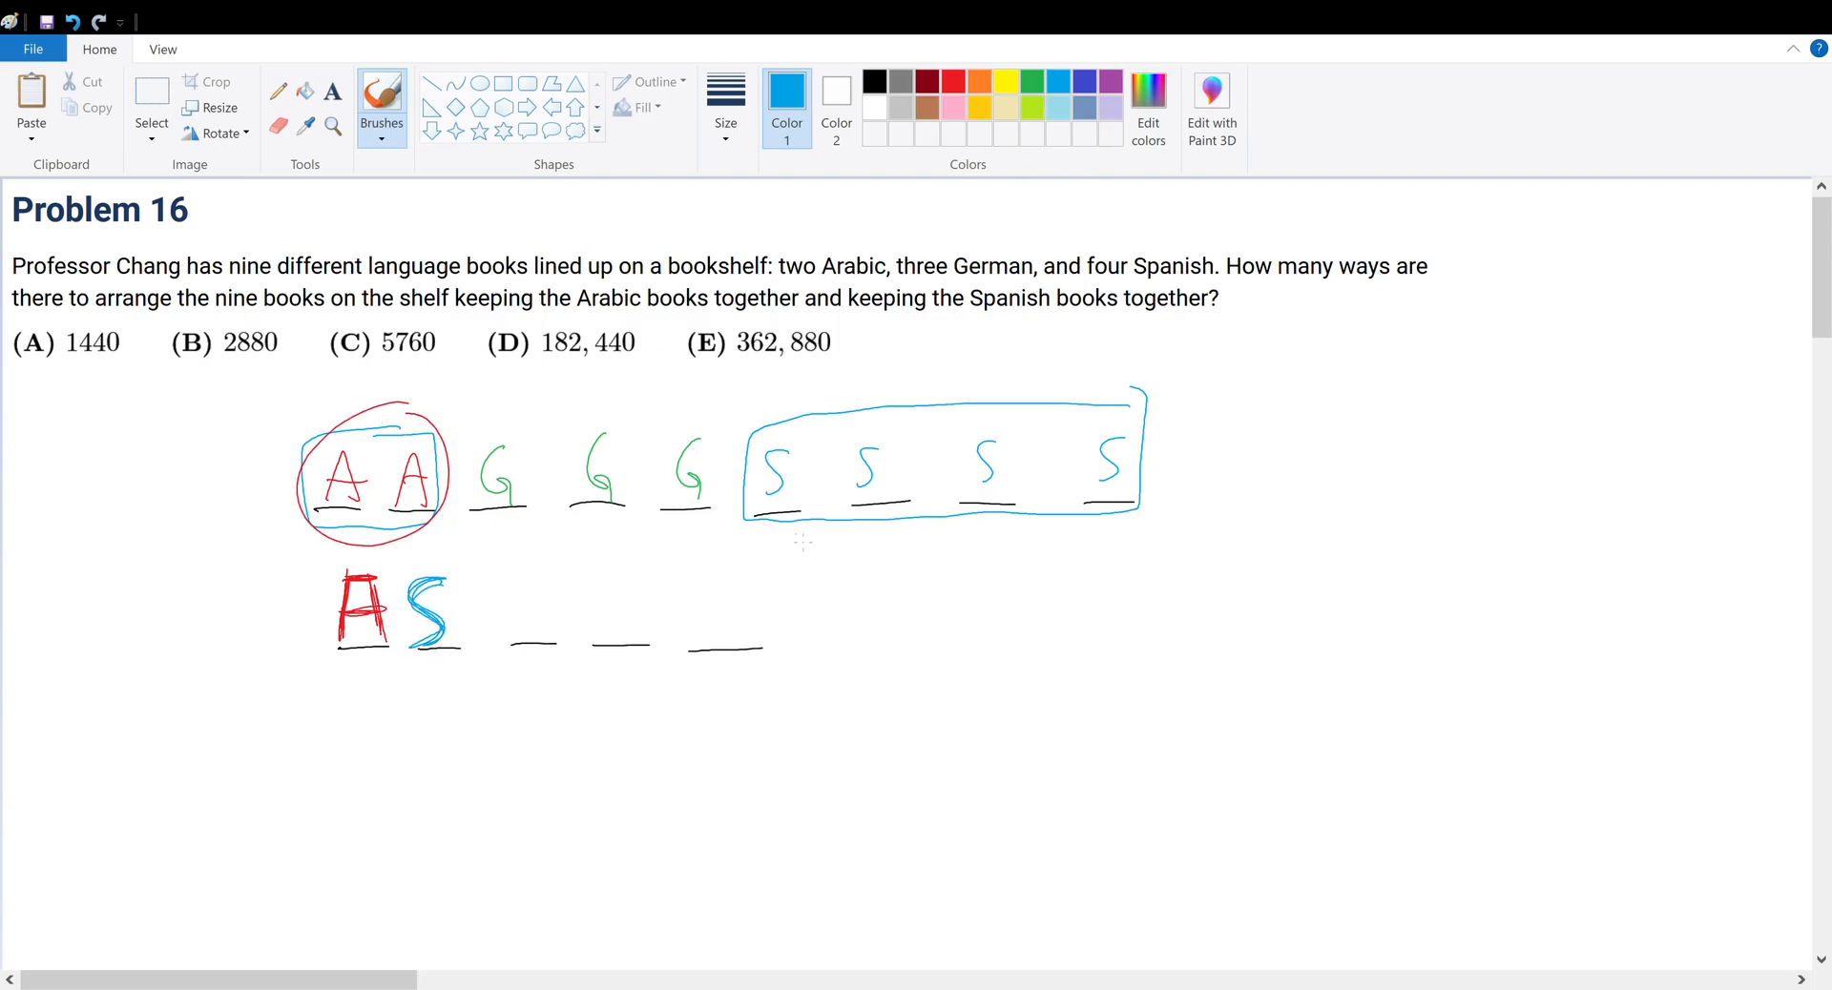
pyautogui.moveTo(754, 544); pyautogui.dragTo(1116, 538)
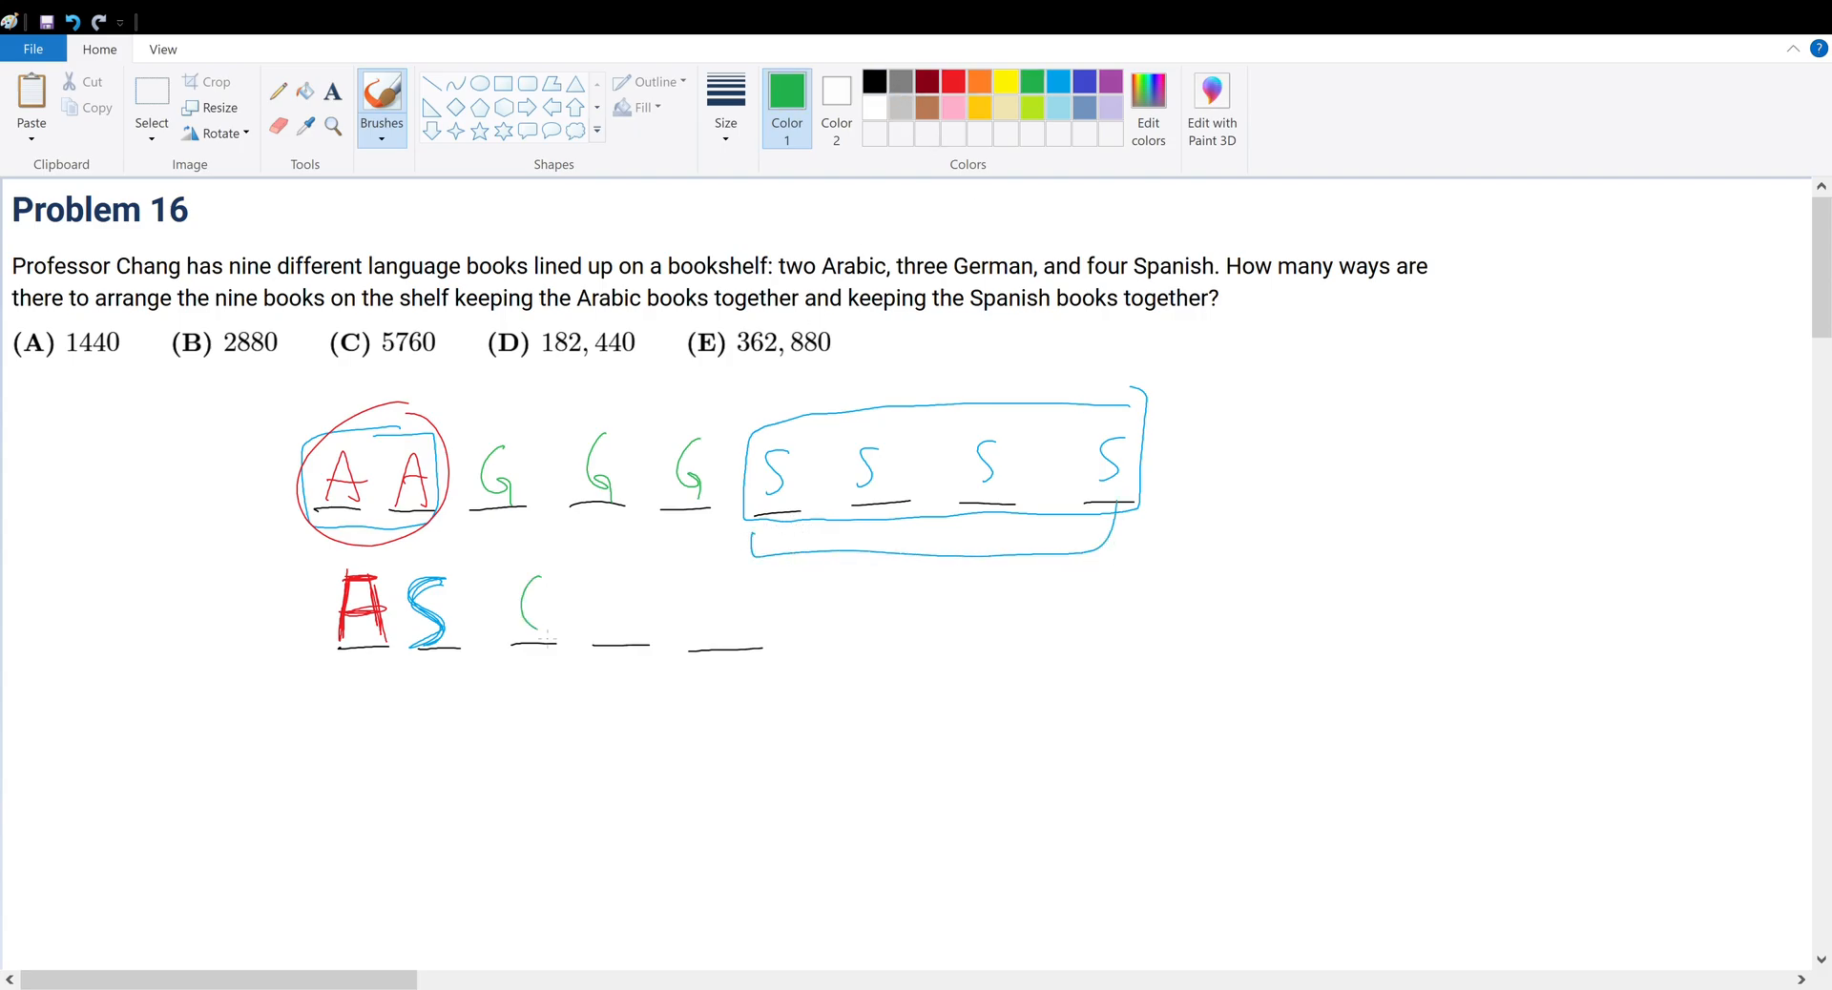
# Write green G's on the row's blanks, circle the whole row and add an arrow pointing at it.
pyautogui.moveTo(514, 579); pyautogui.dragTo(748, 630)
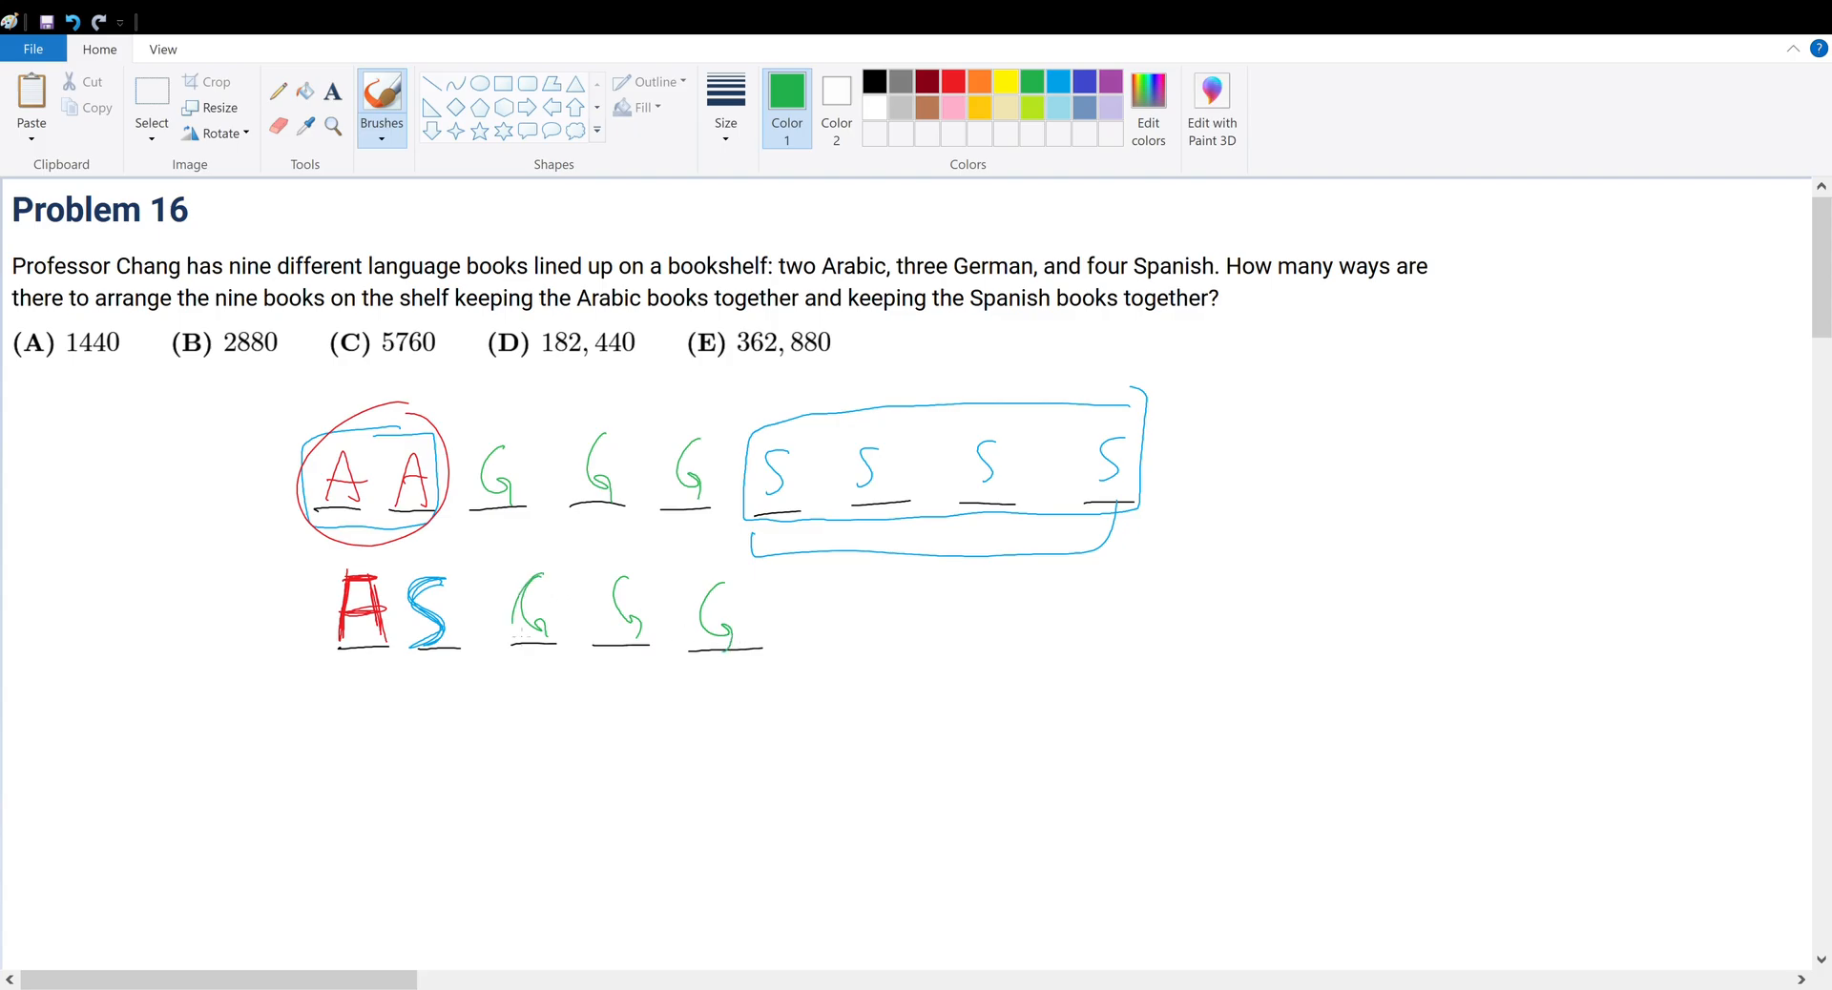
pyautogui.moveTo(454, 544); pyautogui.dragTo(748, 546)
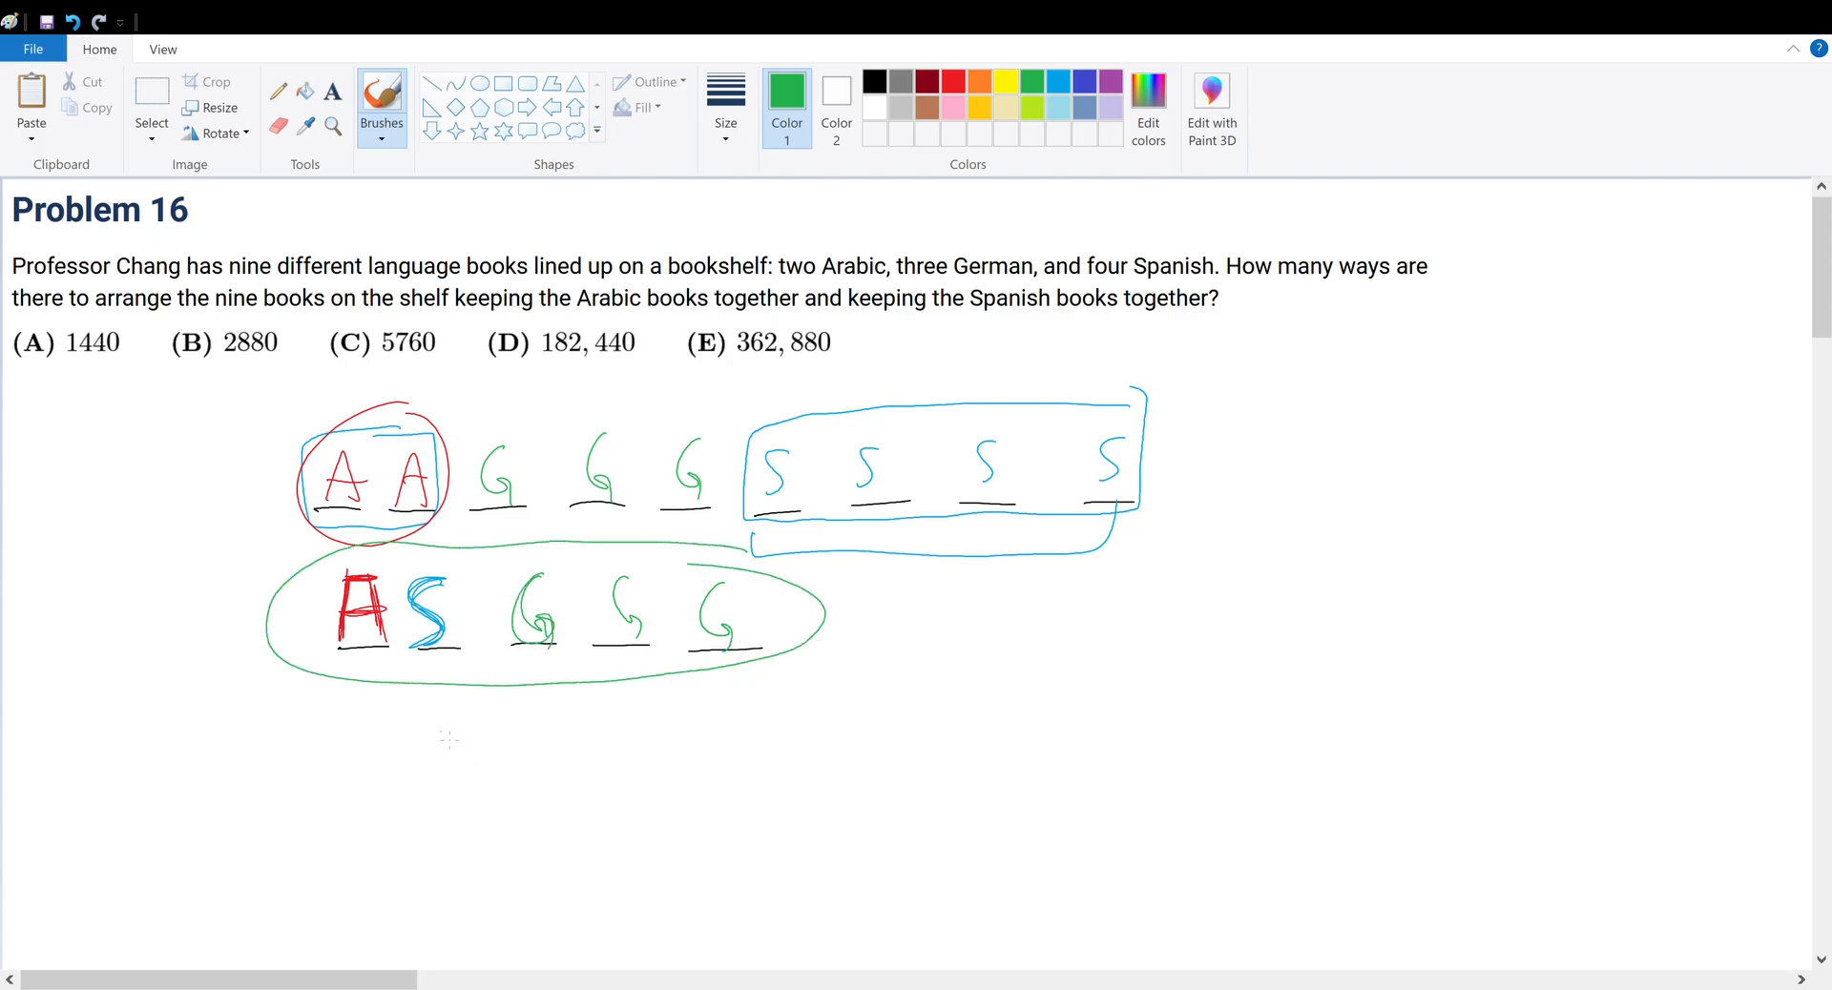
pyautogui.moveTo(175, 618); pyautogui.dragTo(240, 624)
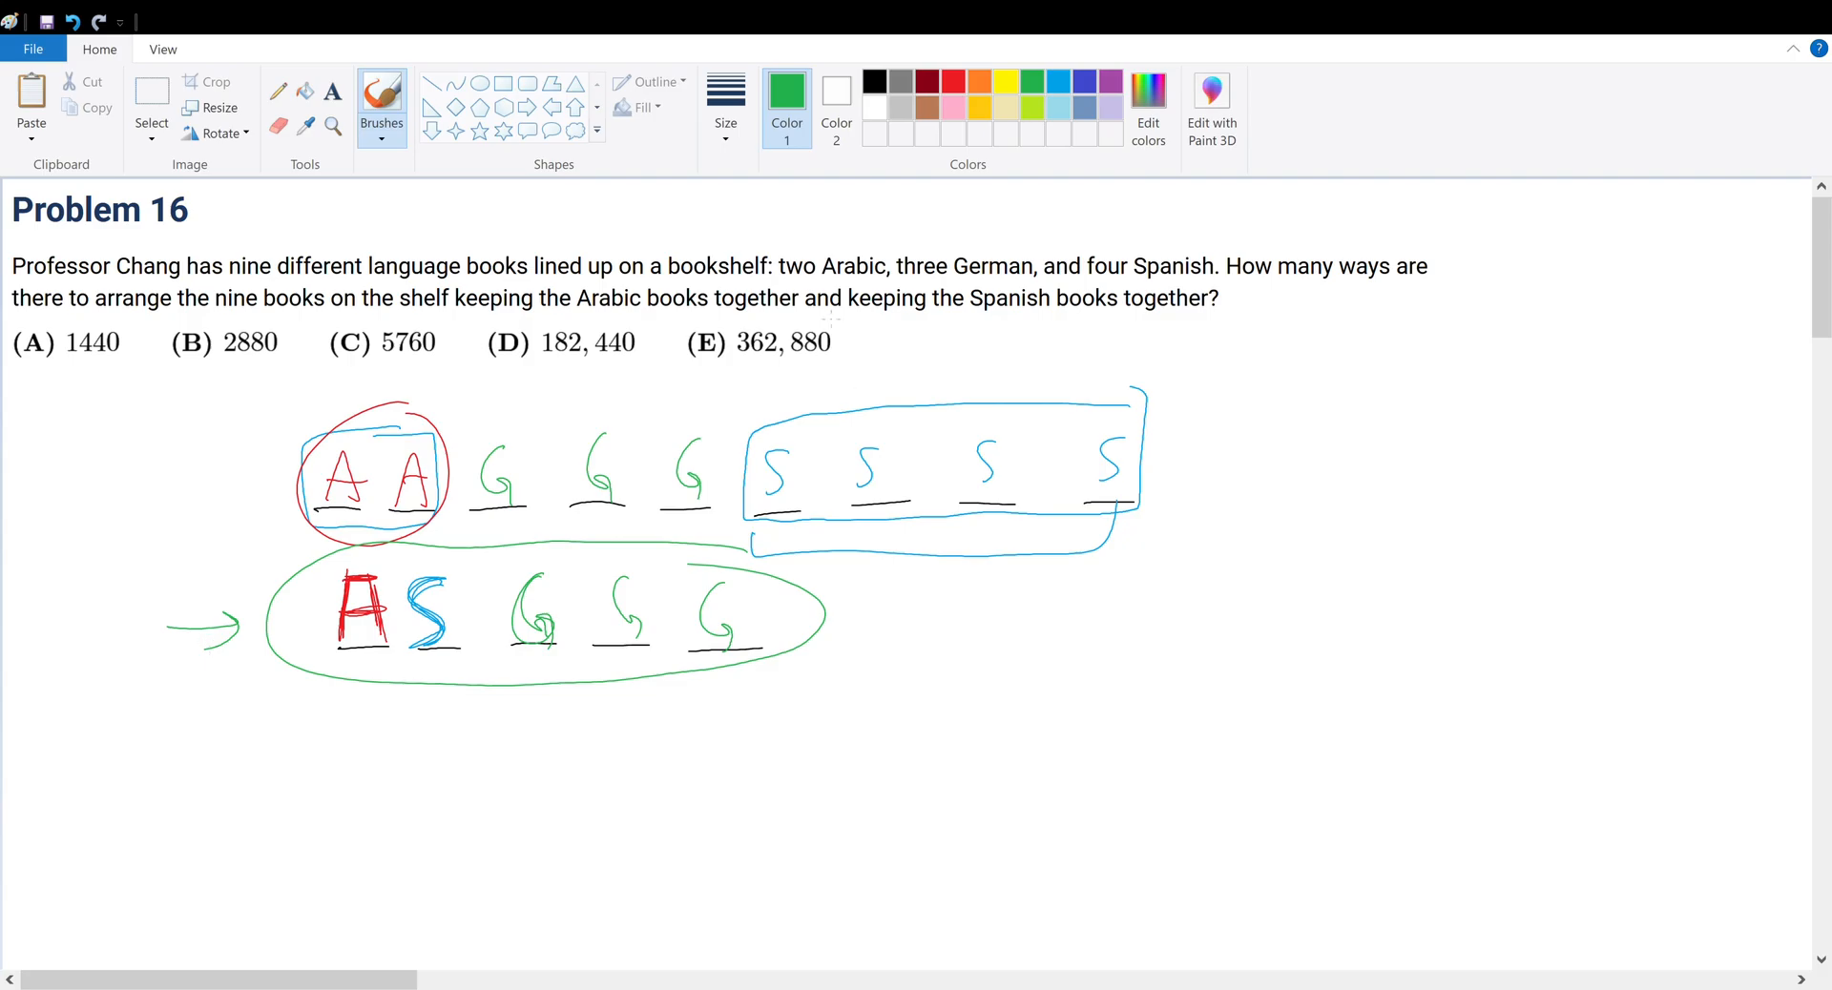
# In blue, add an up arrow and write circled 5 · 4 · 3 · 2 · 1 with 5! beside it.
pyautogui.click(784, 92)
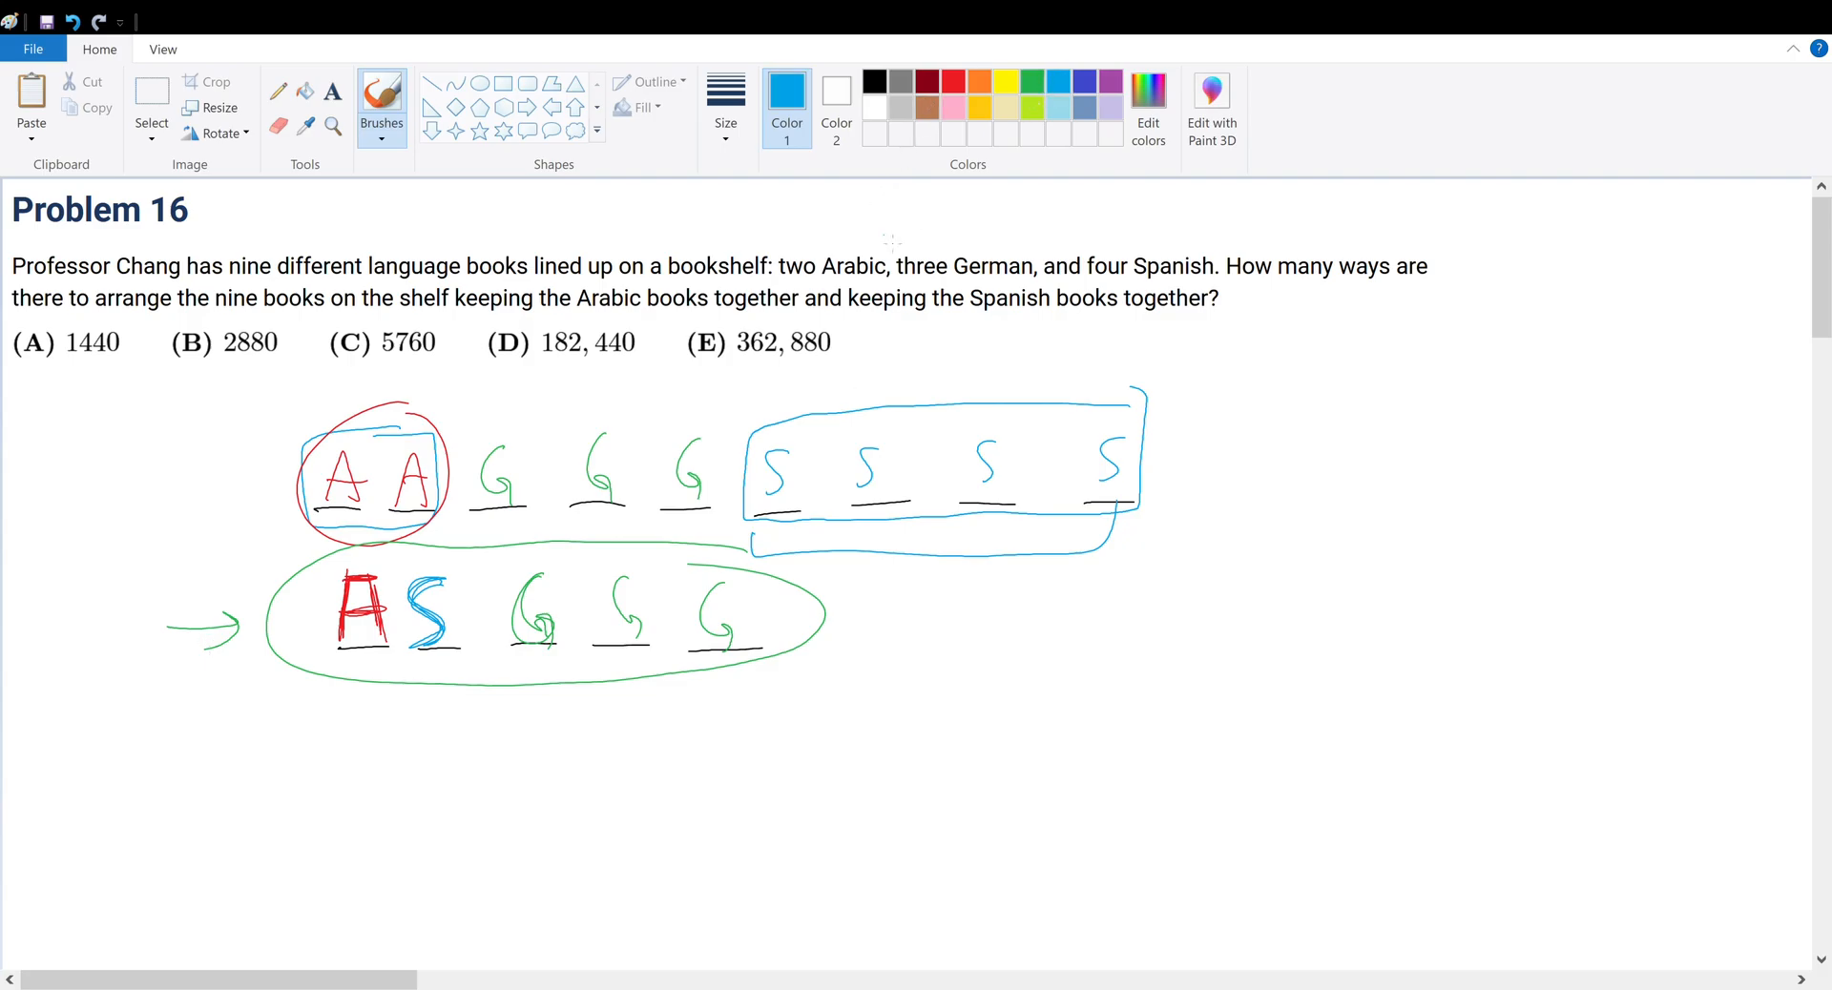
pyautogui.moveTo(347, 733); pyautogui.dragTo(365, 706)
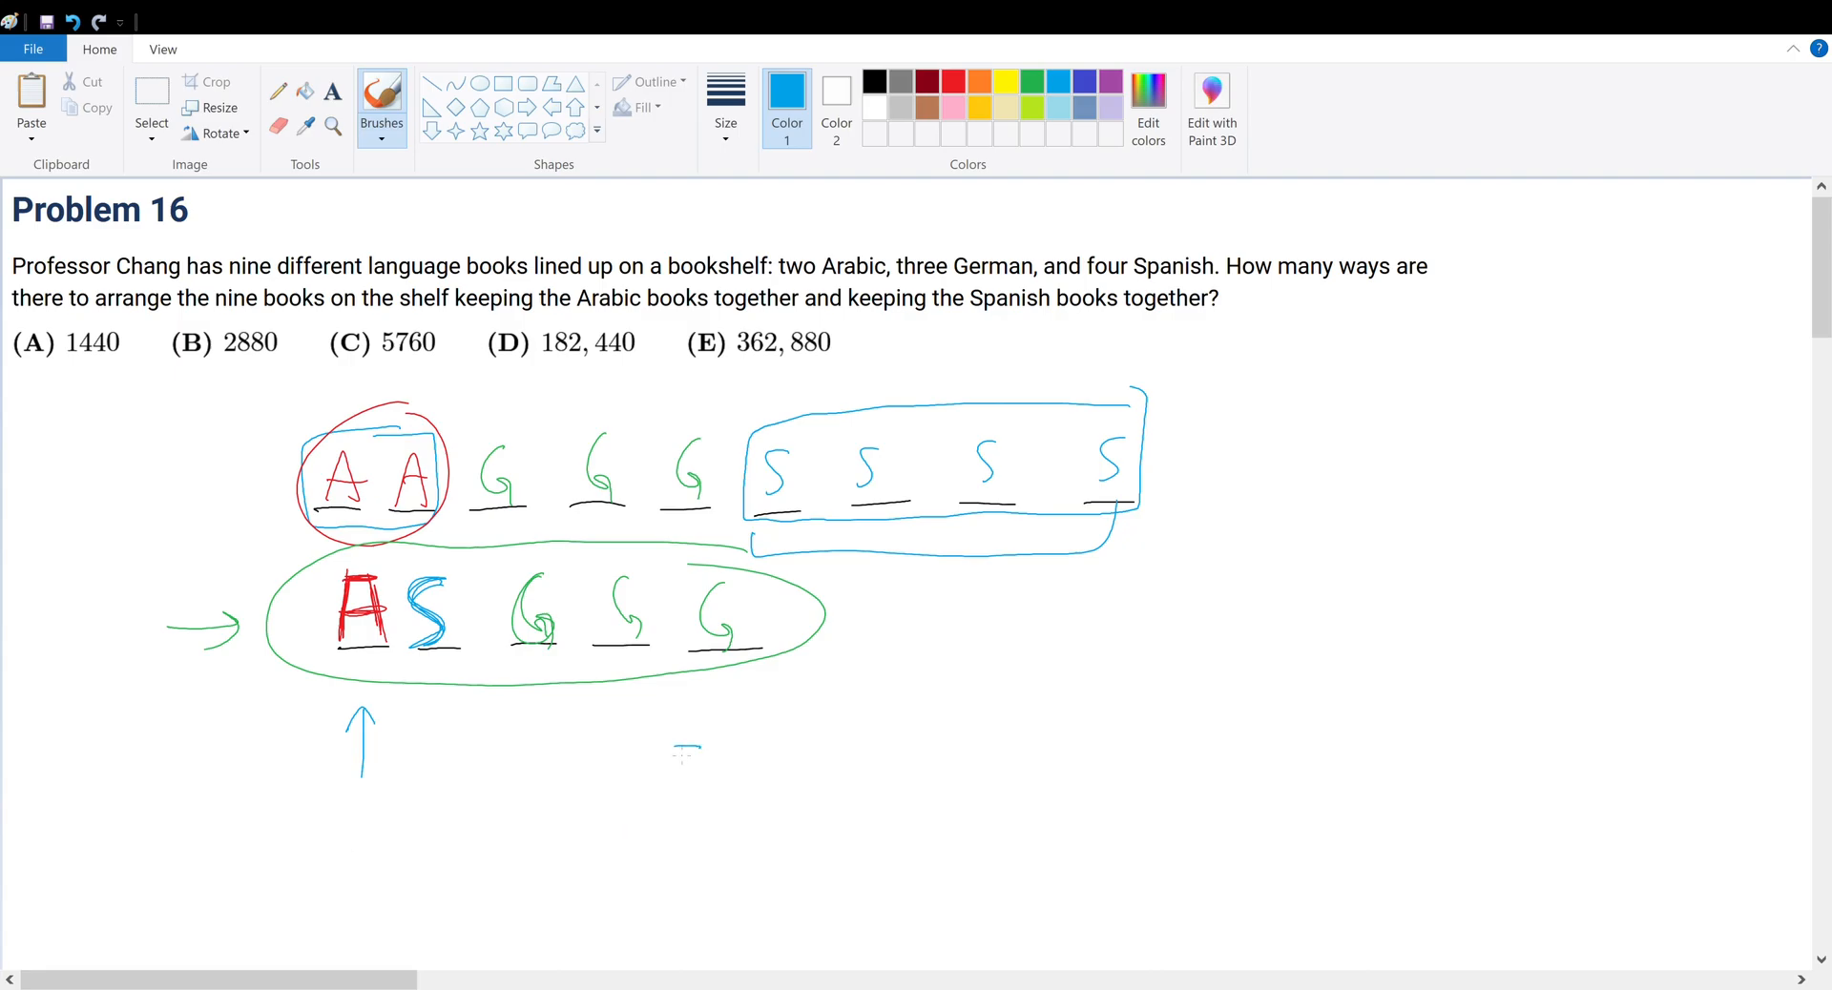
pyautogui.moveTo(655, 748); pyautogui.dragTo(700, 794)
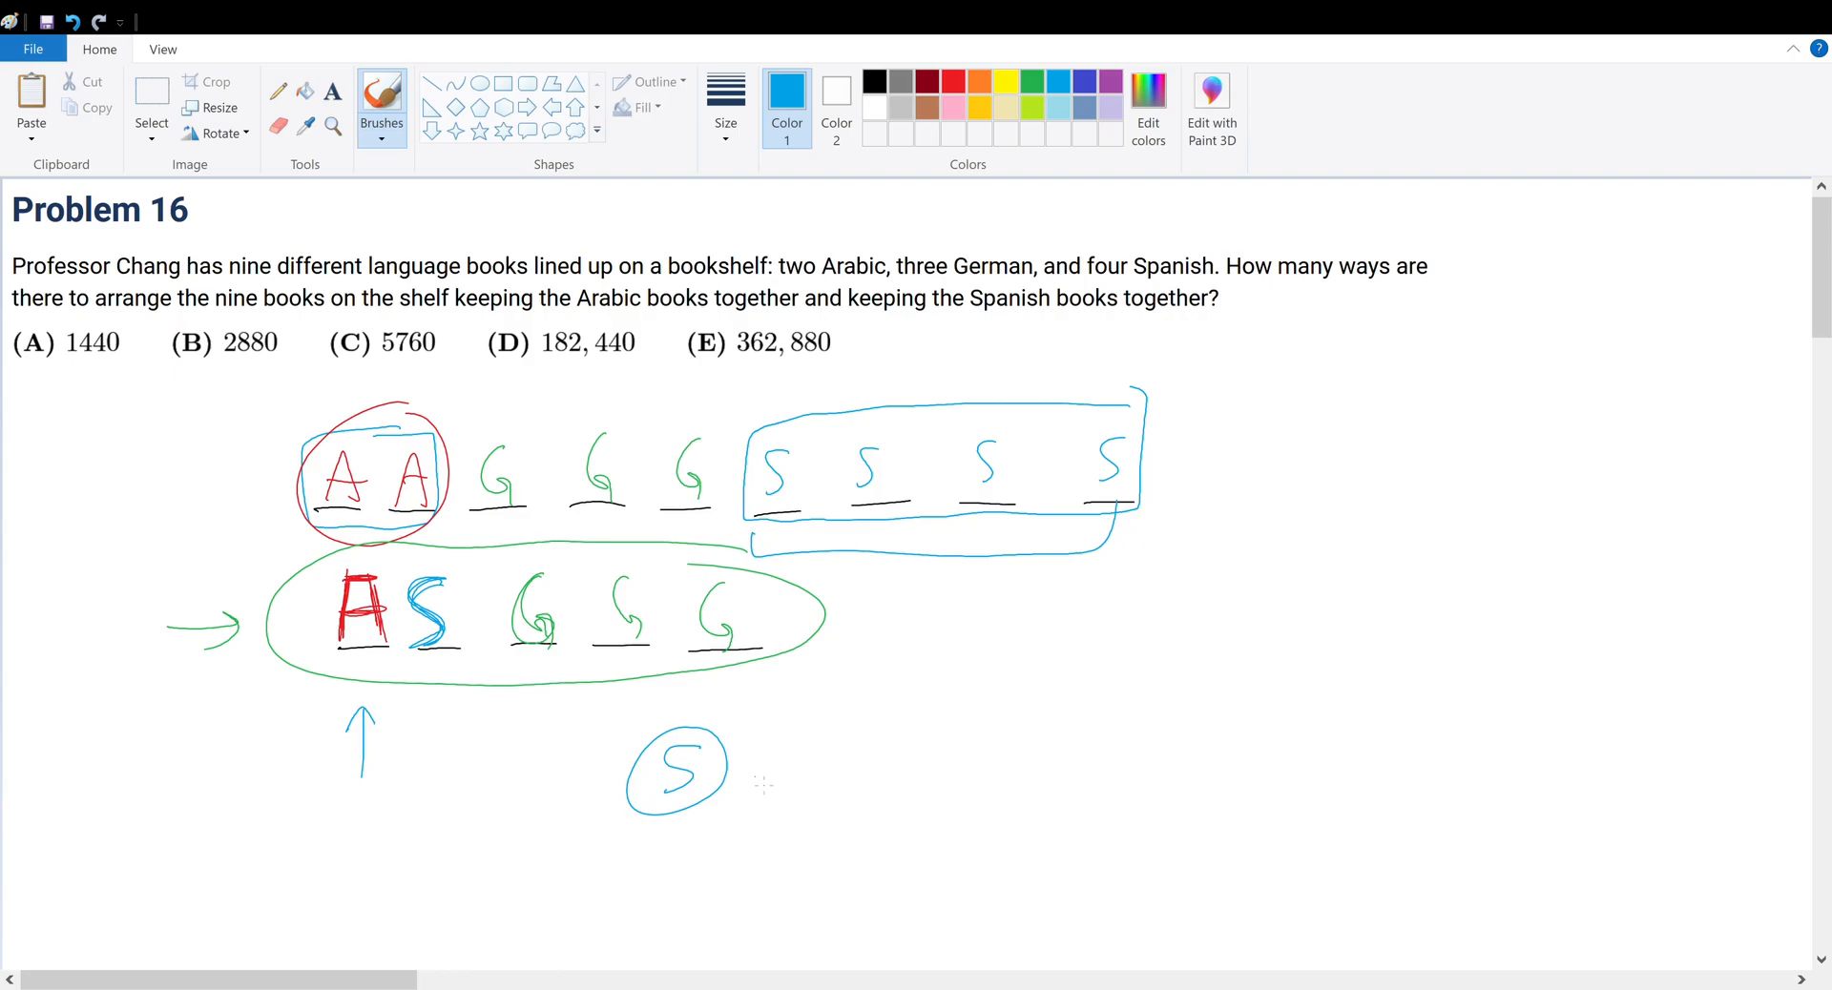
pyautogui.moveTo(754, 771); pyautogui.dragTo(825, 794)
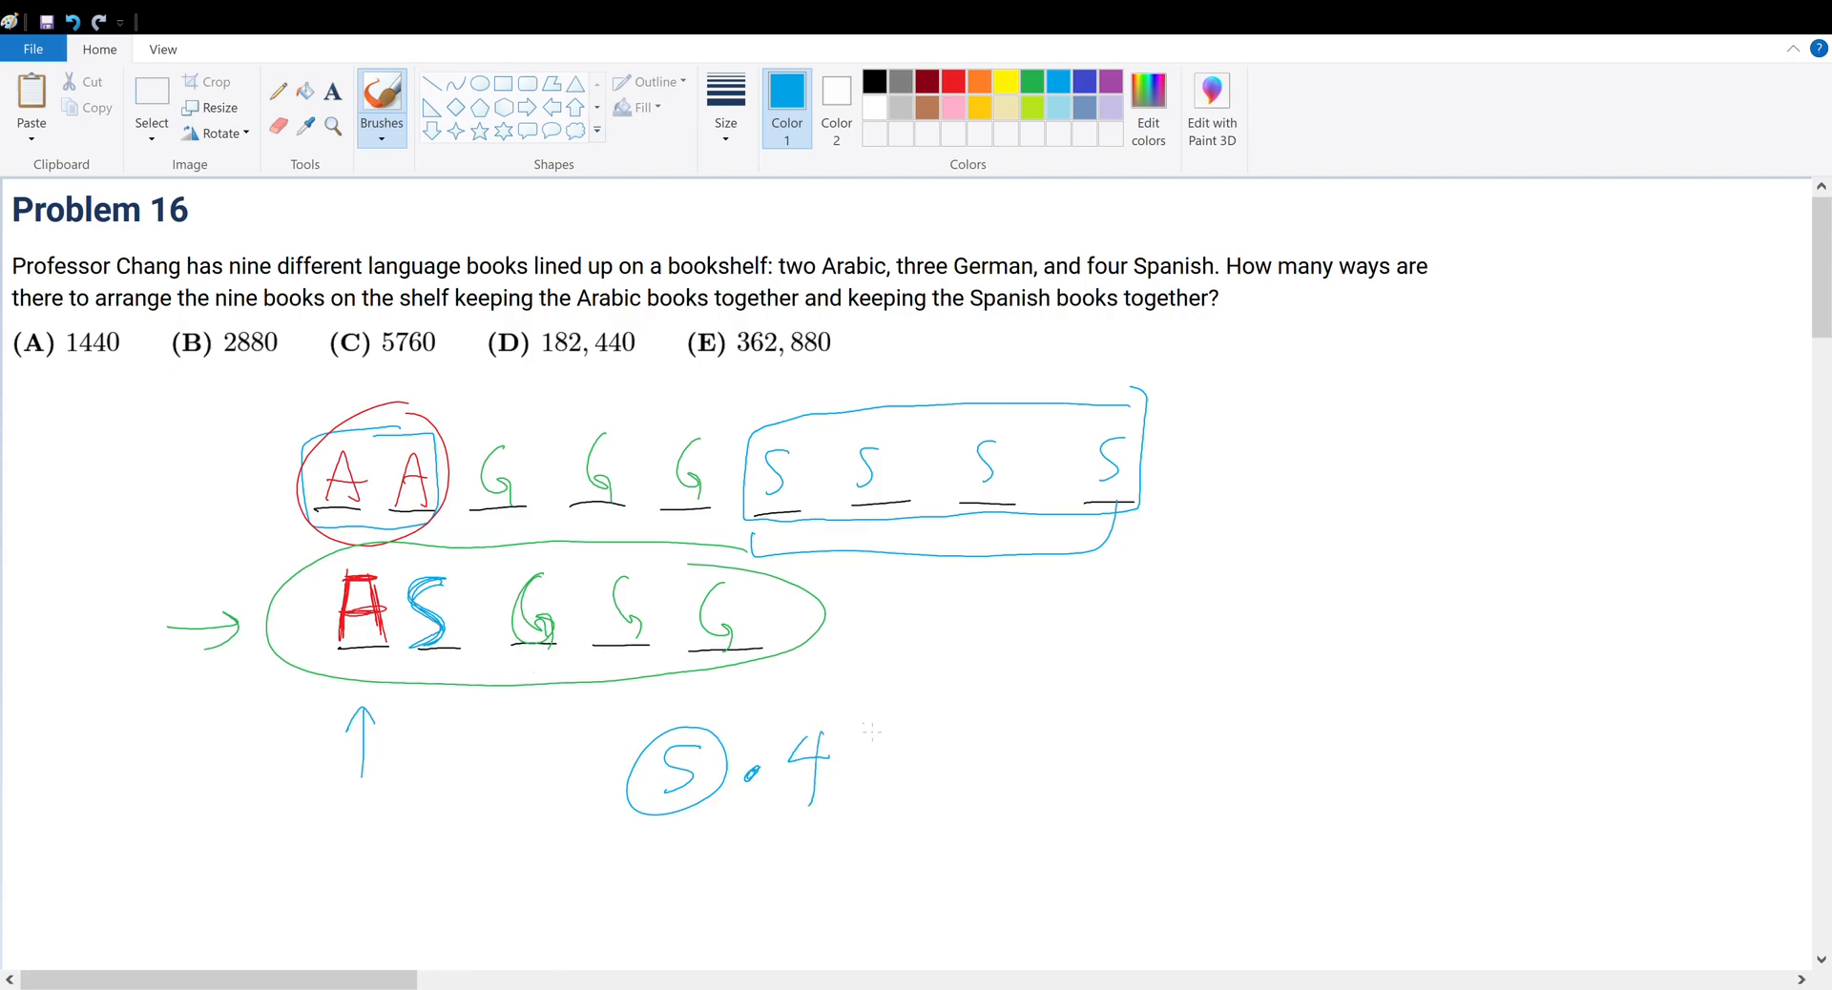
pyautogui.moveTo(799, 771); pyautogui.dragTo(1006, 789)
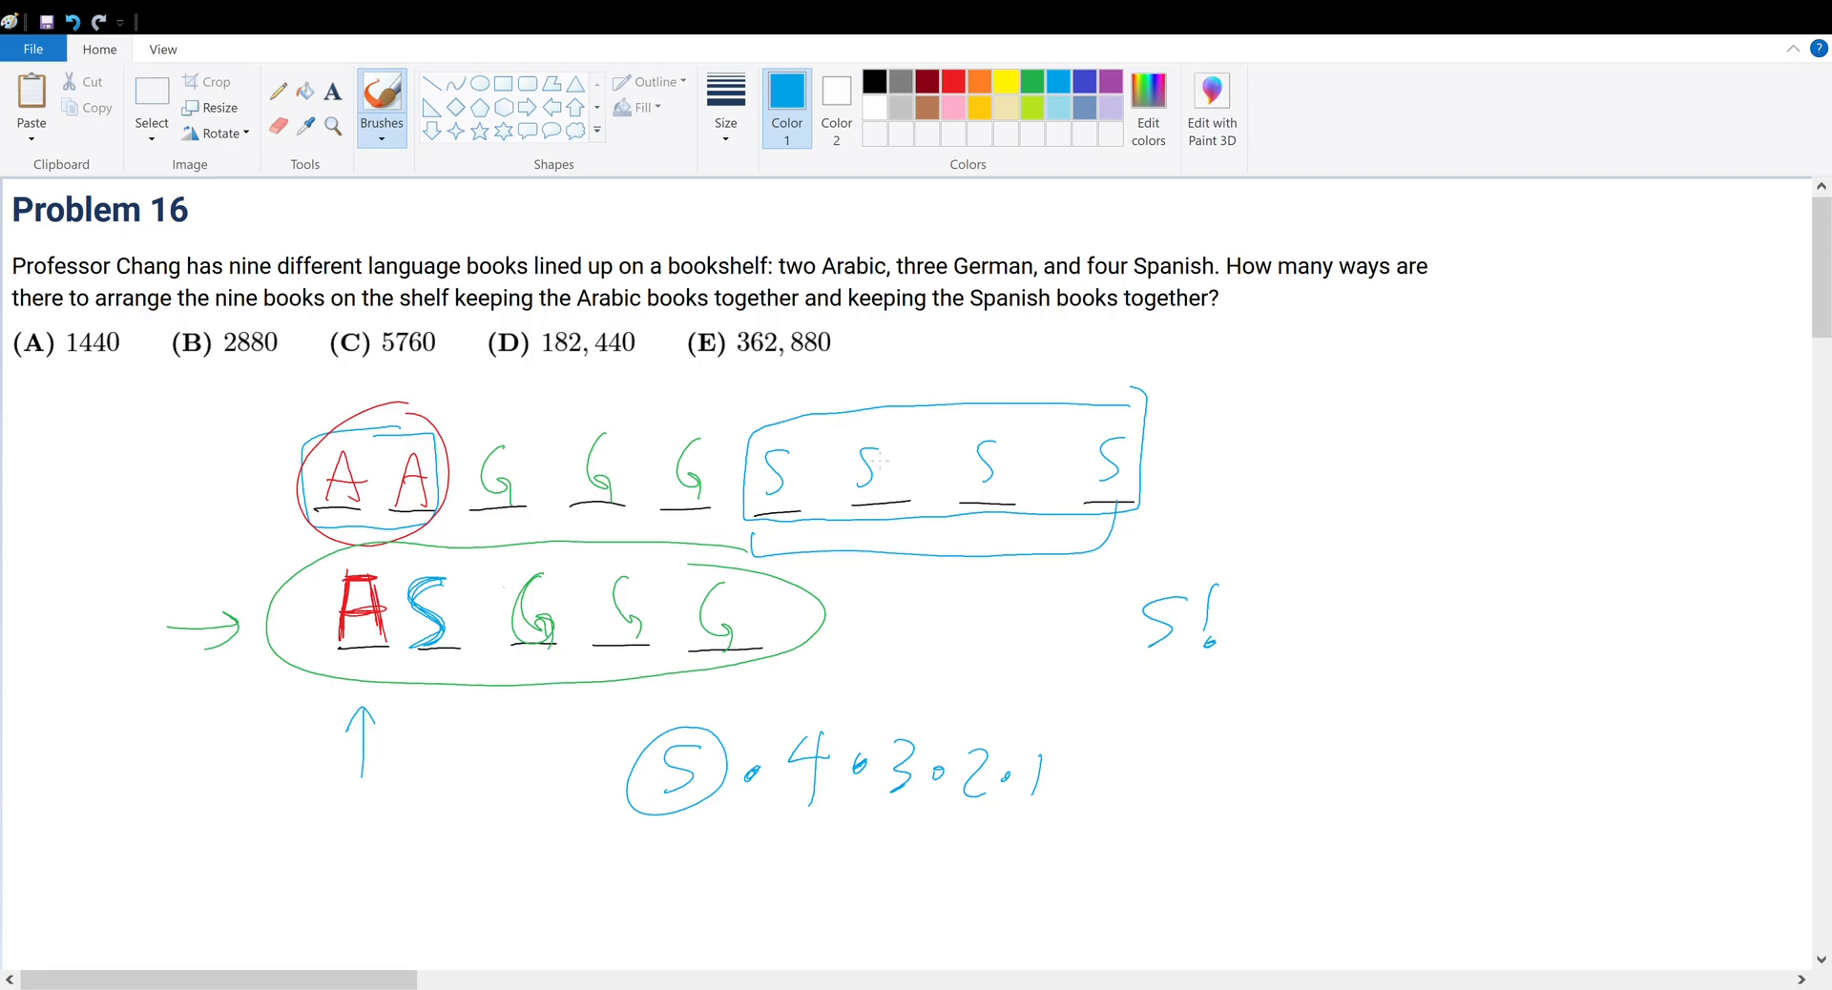
# Extend to 5! · 2! · 4!, number the books A1 A2 and S1–S4, and box the product in red.
pyautogui.click(1256, 618)
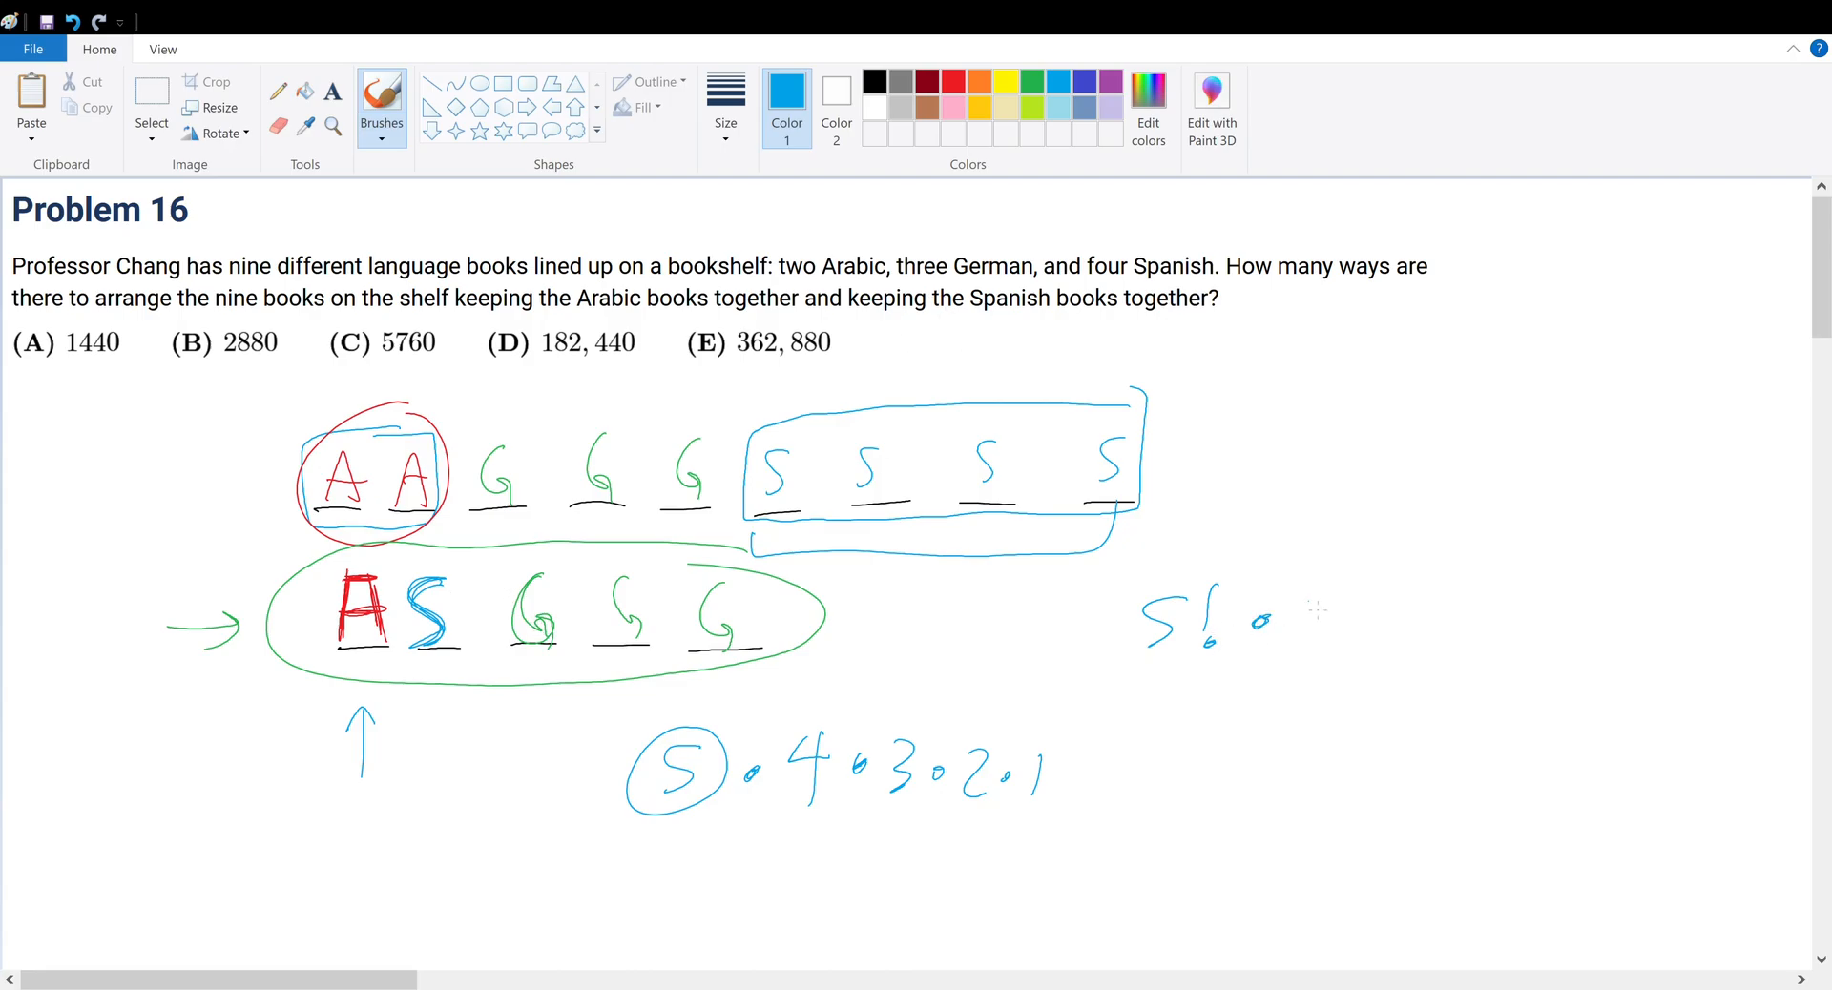
pyautogui.moveTo(1298, 596); pyautogui.dragTo(1372, 637)
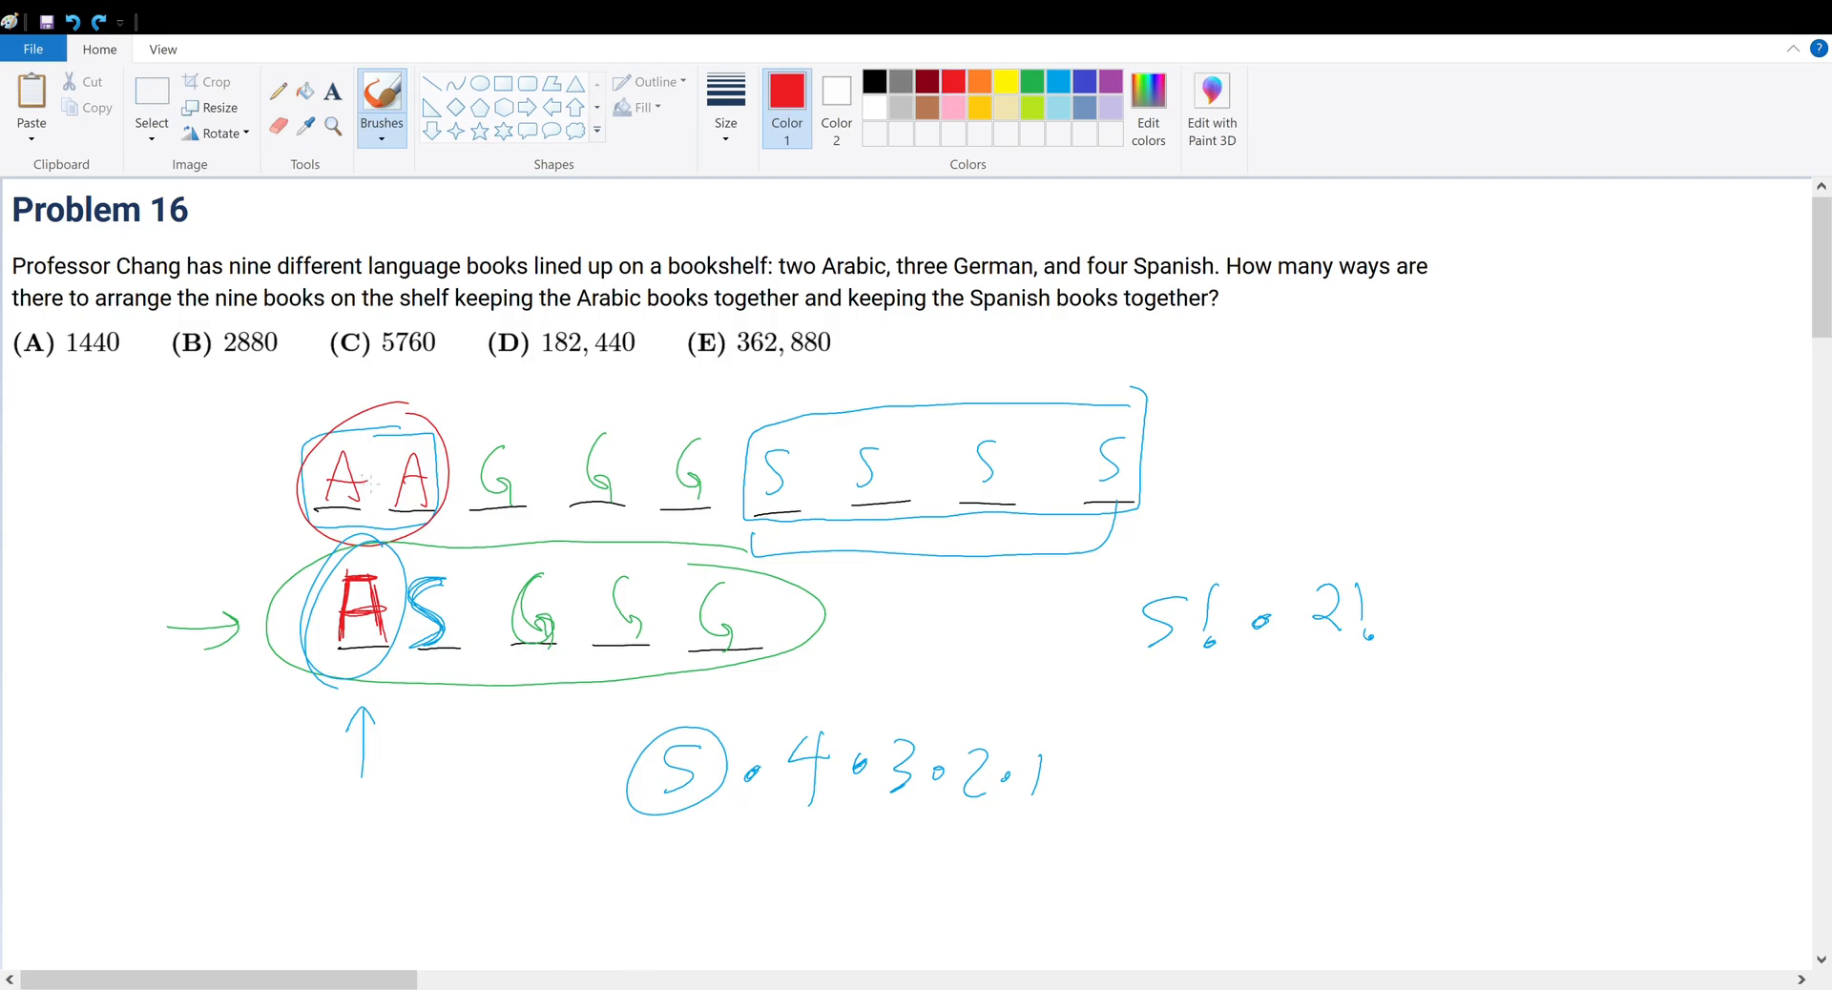
pyautogui.moveTo(362, 490); pyautogui.dragTo(420, 456)
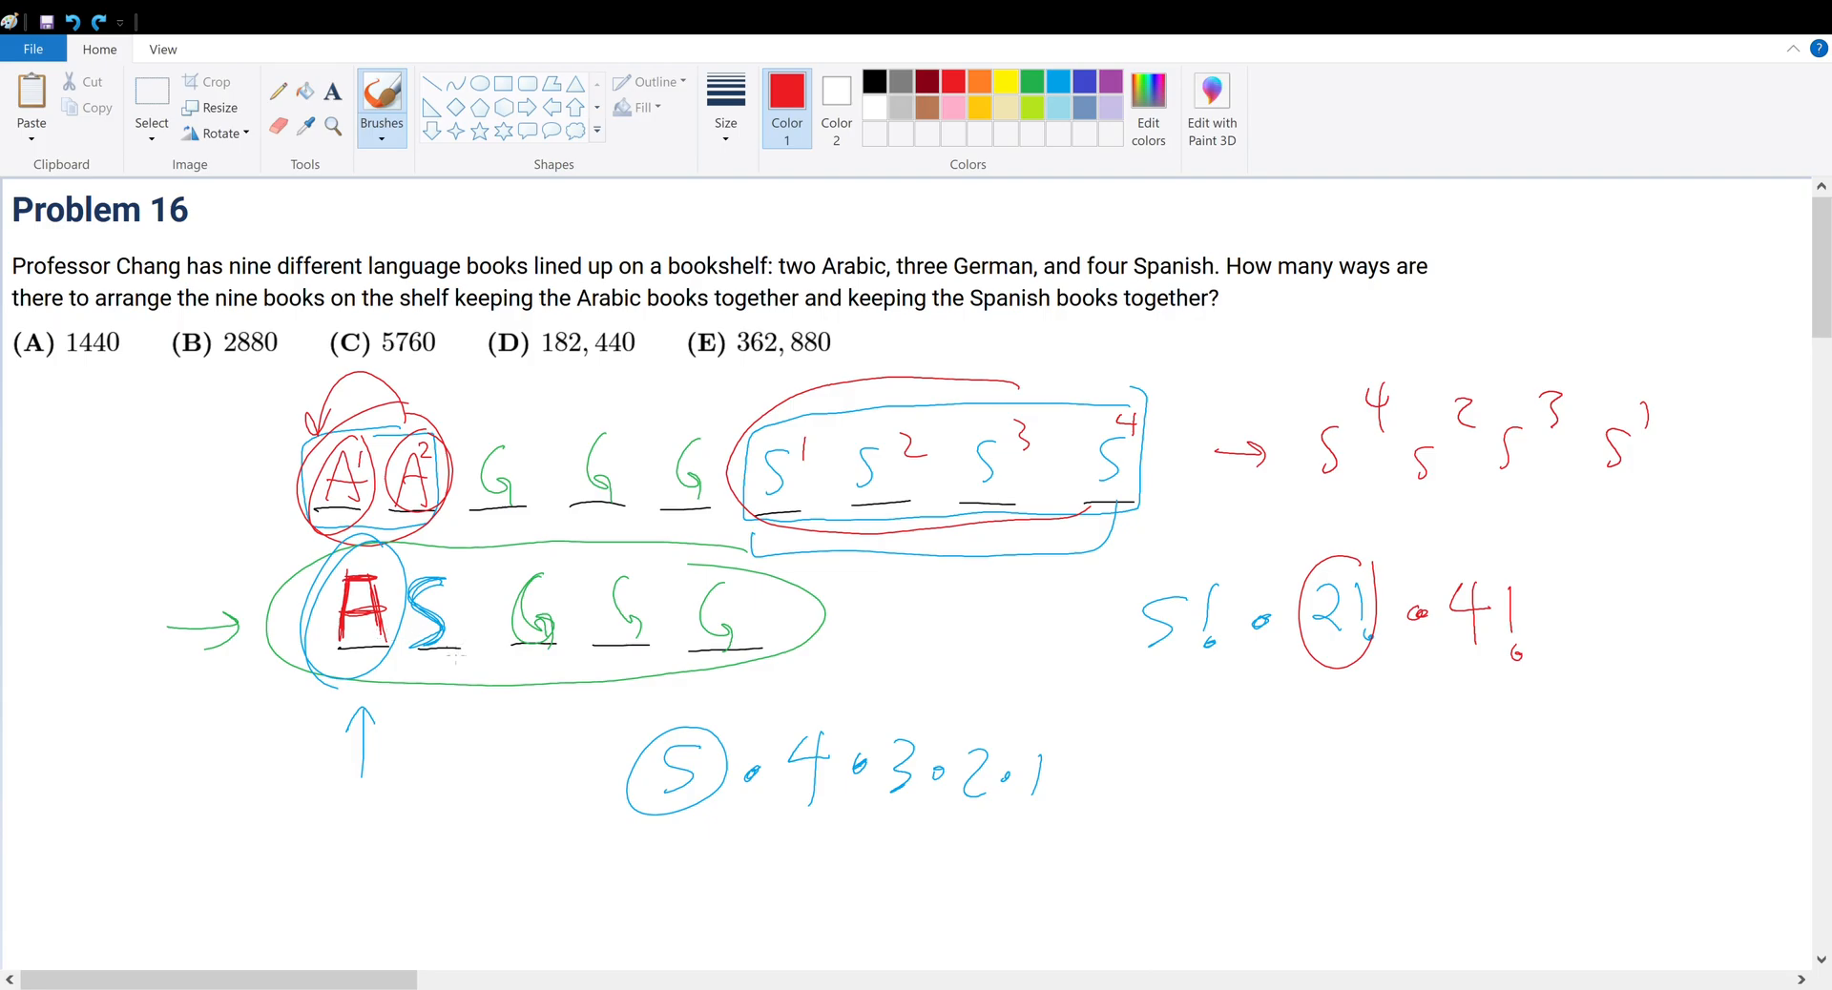
pyautogui.moveTo(1151, 572); pyautogui.dragTo(1548, 530)
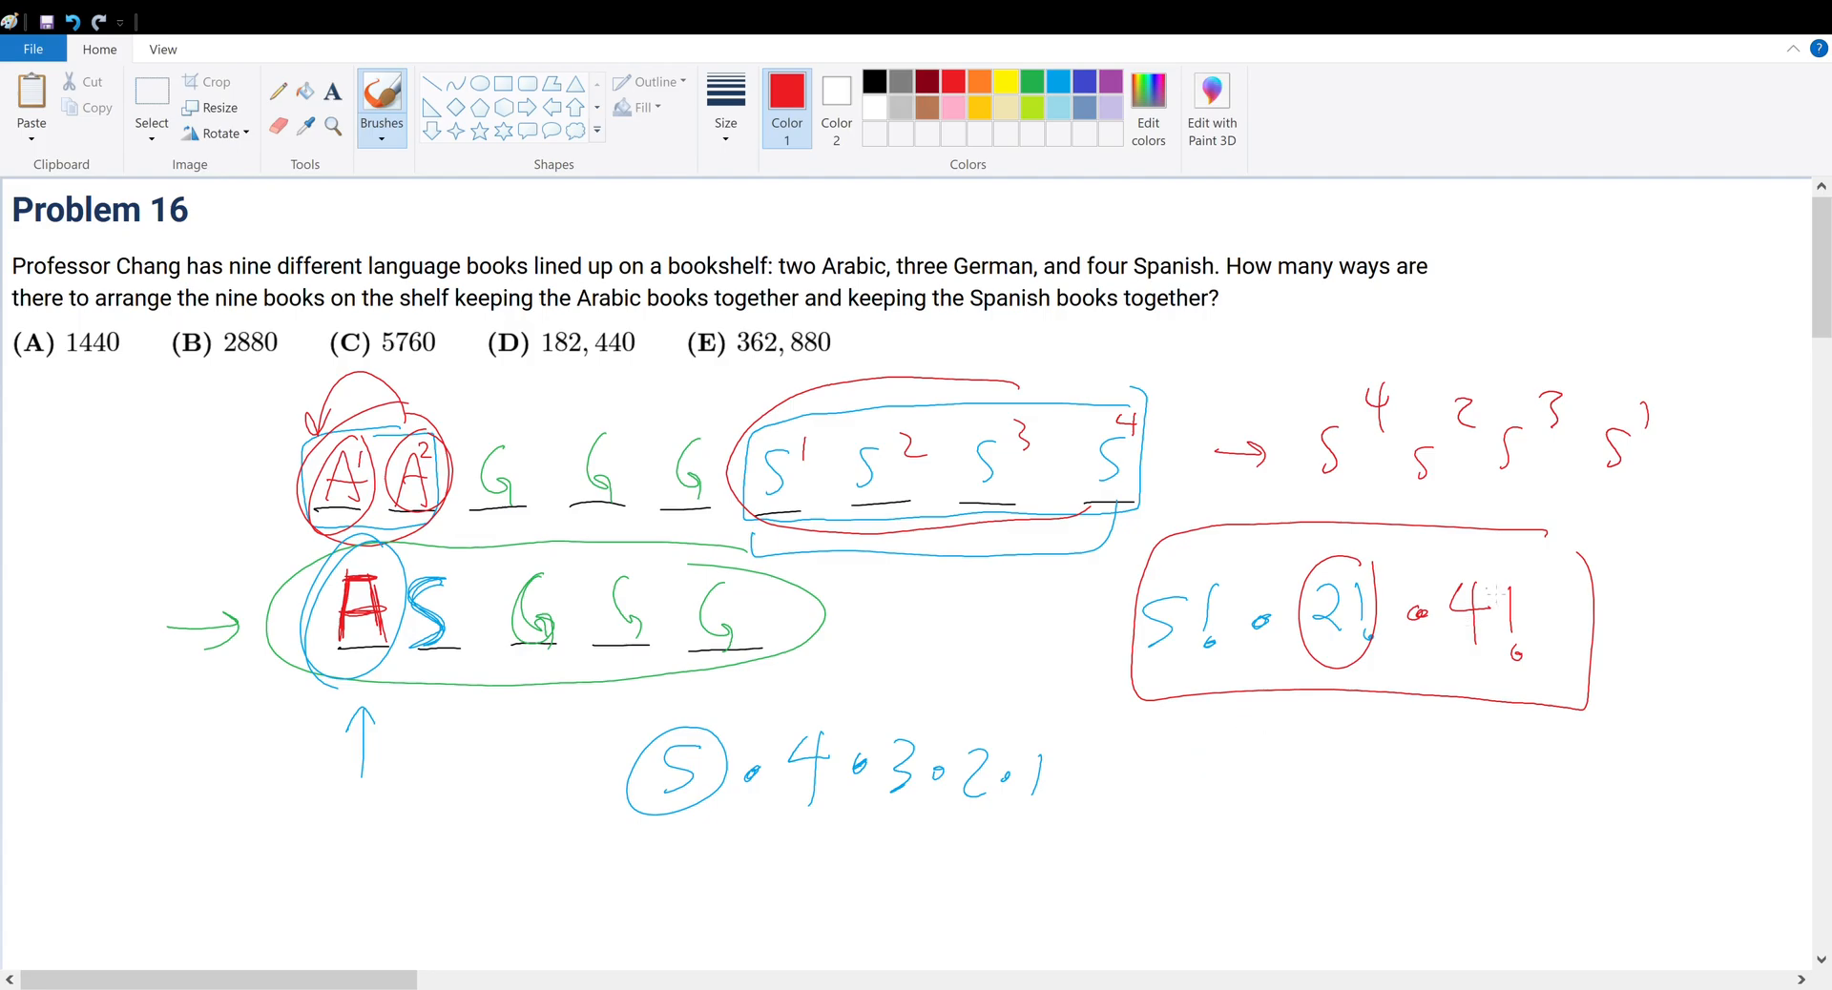
# Evaluate 120, 2 and 24, work out 240 × 24 on the side, and write the answer 5760.
pyautogui.moveTo(280, 830); pyautogui.dragTo(357, 870)
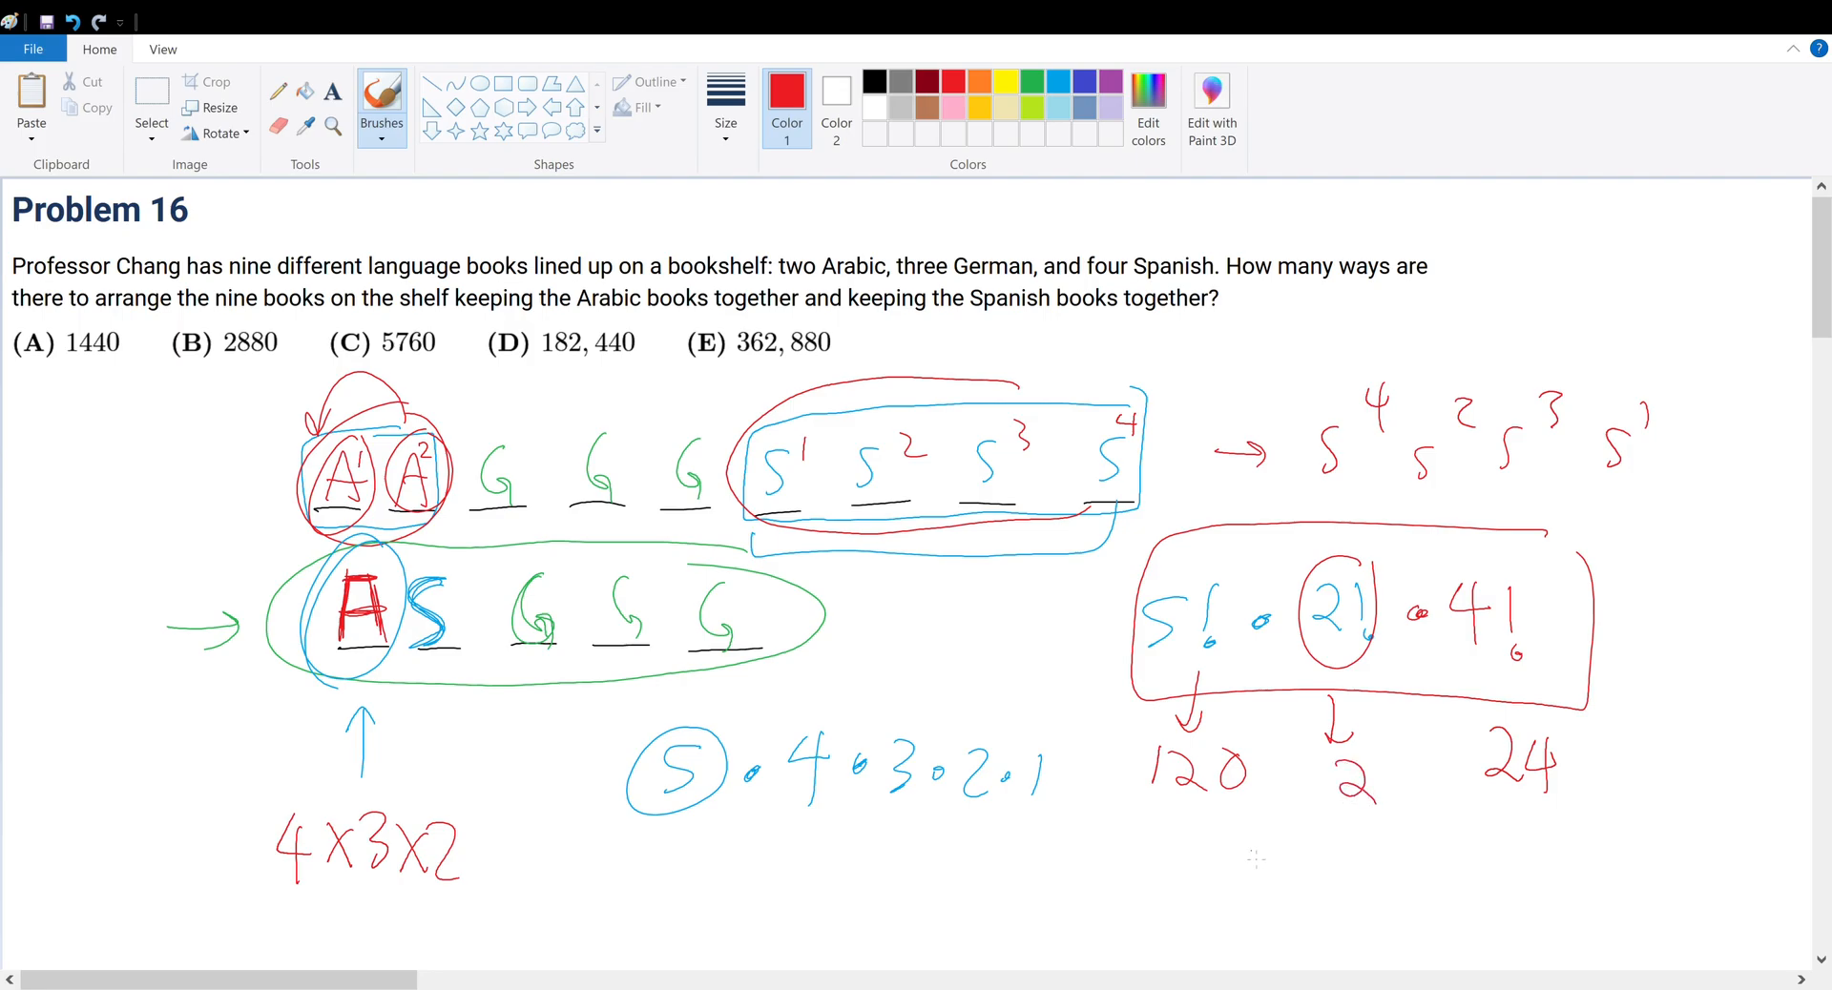
pyautogui.moveTo(1227, 871); pyautogui.dragTo(1403, 870)
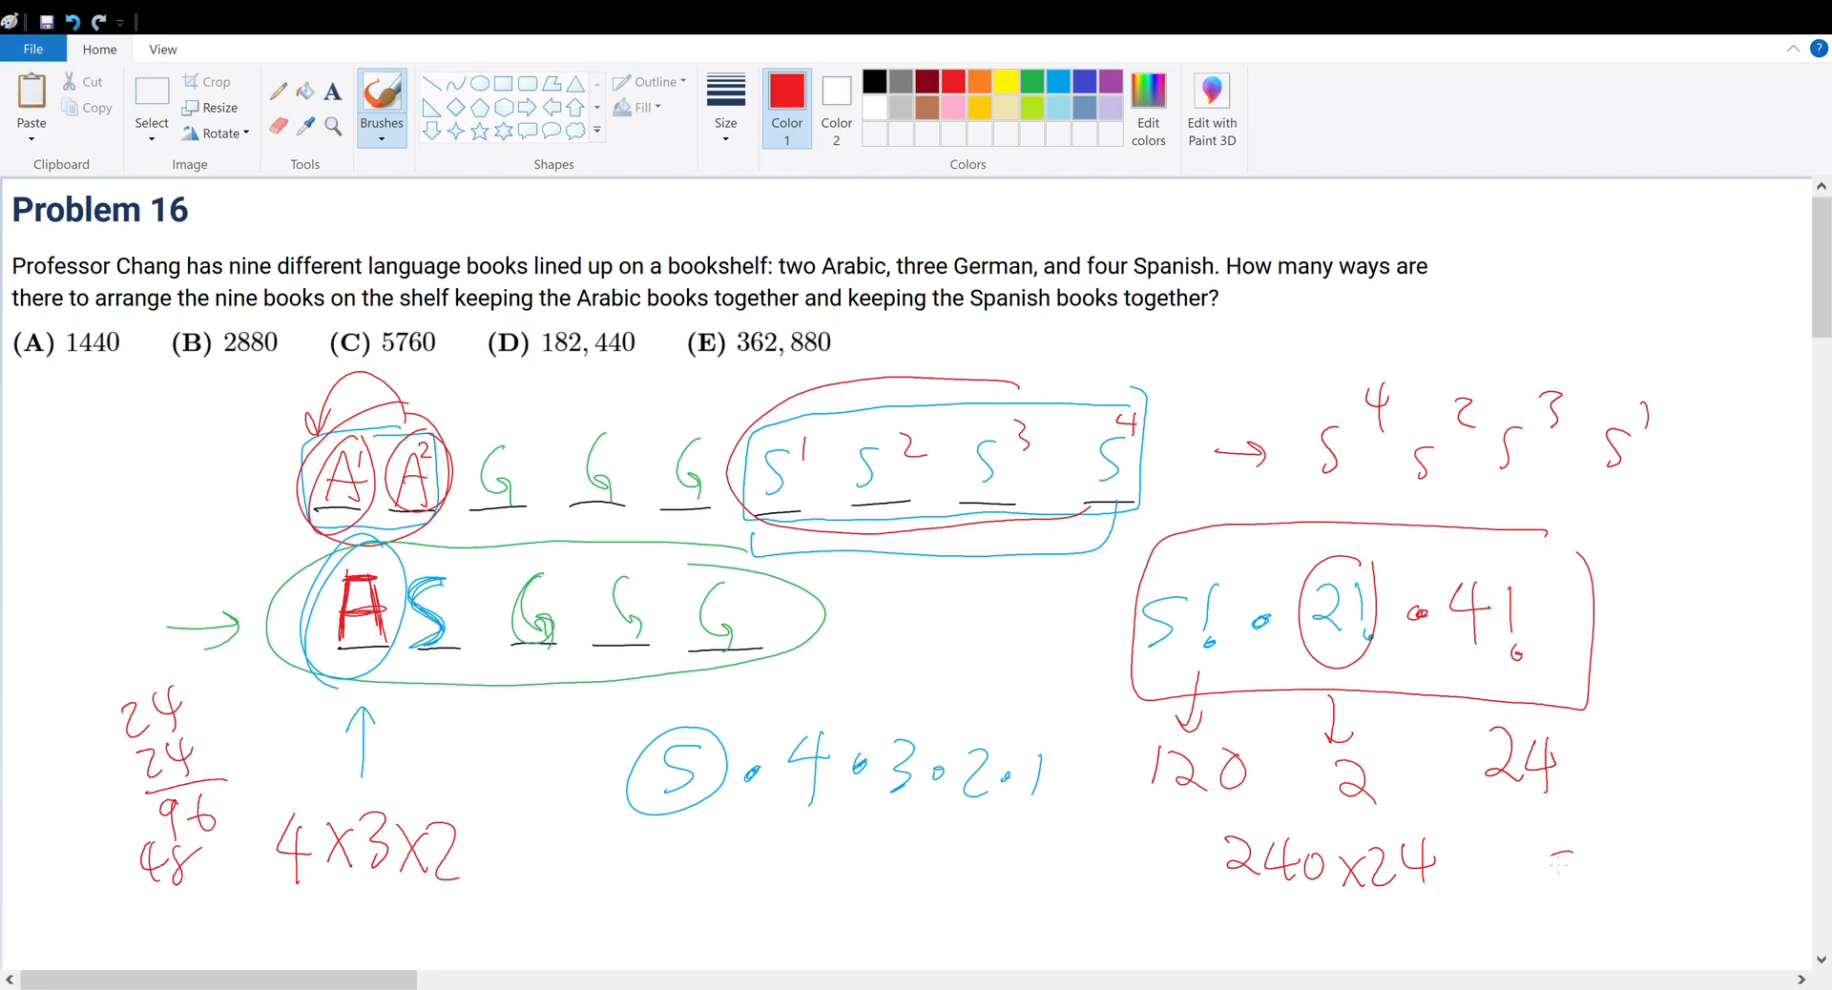
pyautogui.moveTo(1531, 842); pyautogui.dragTo(1683, 887)
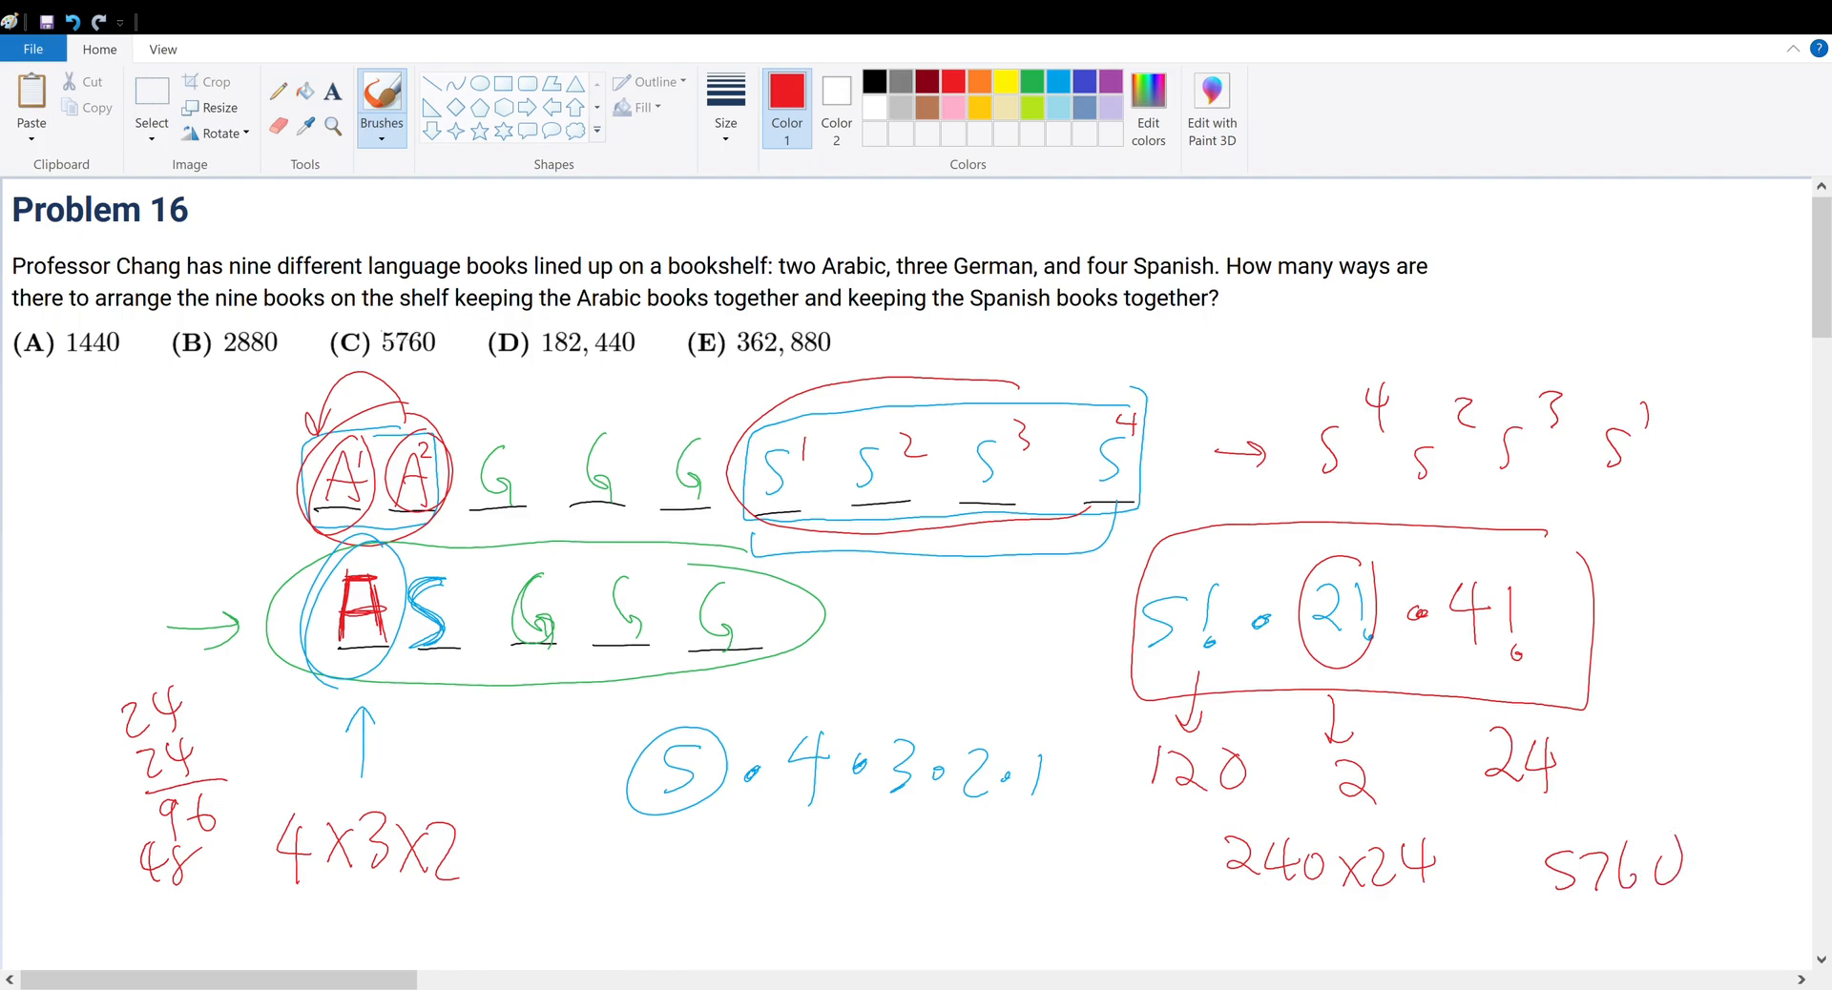